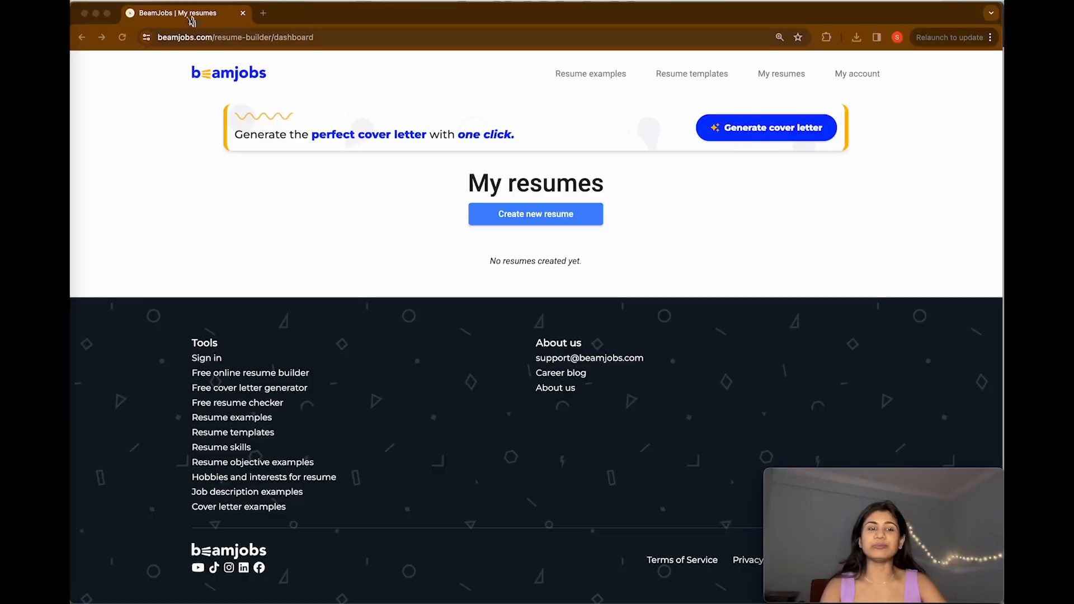
Step: Start a new resume and browse the Elegant, Professional and Classic templates
{"action": "scroll", "scroll_direction": "down", "scroll_amount": 3}
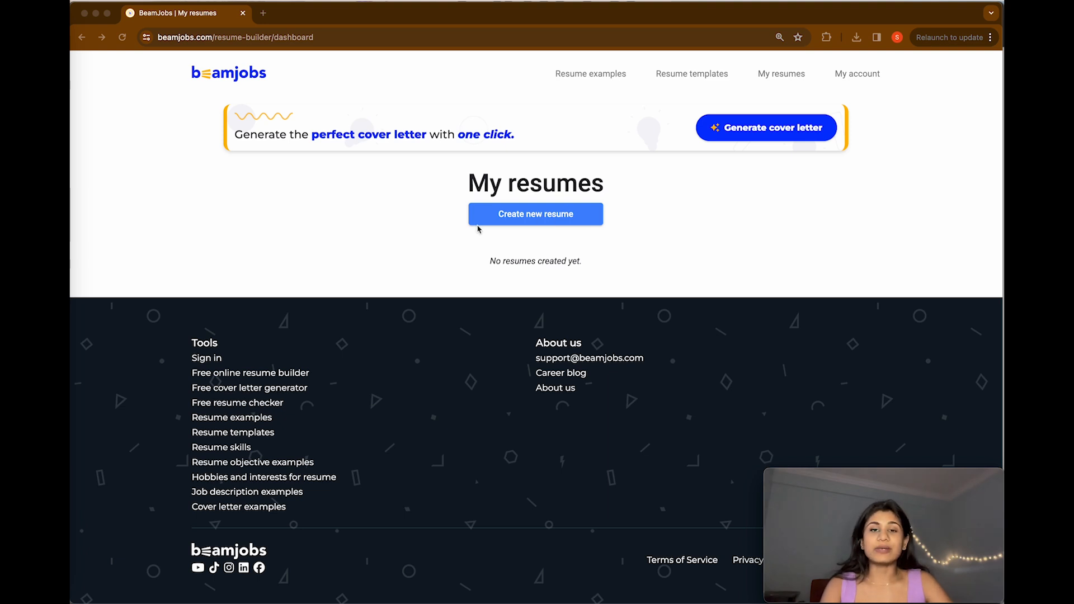
{"action": "mouse_move", "coordinate": [556, 218]}
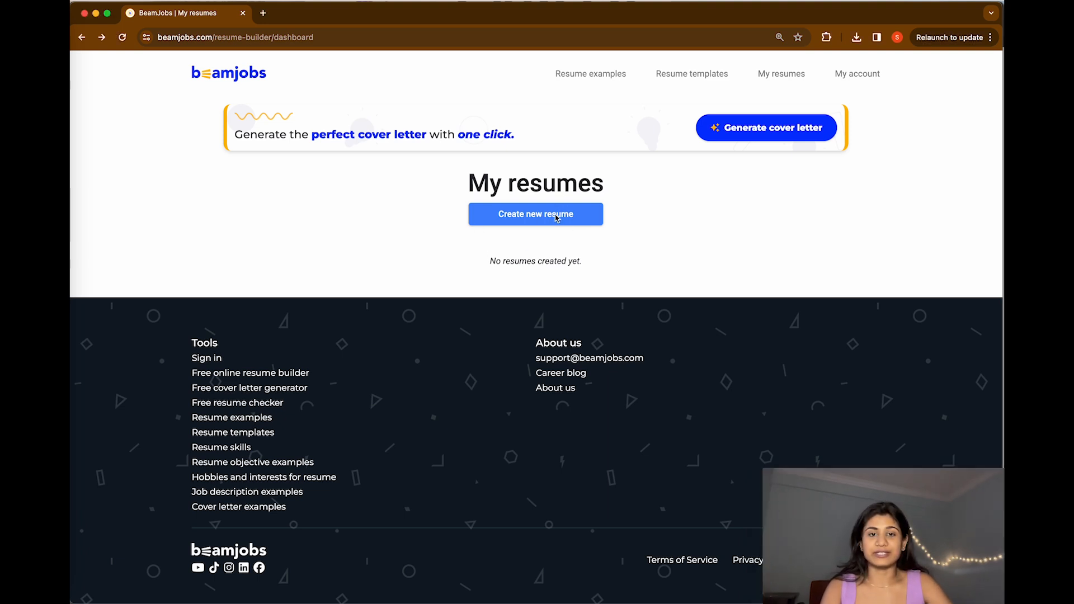
{"action": "left_click", "coordinate": [536, 214]}
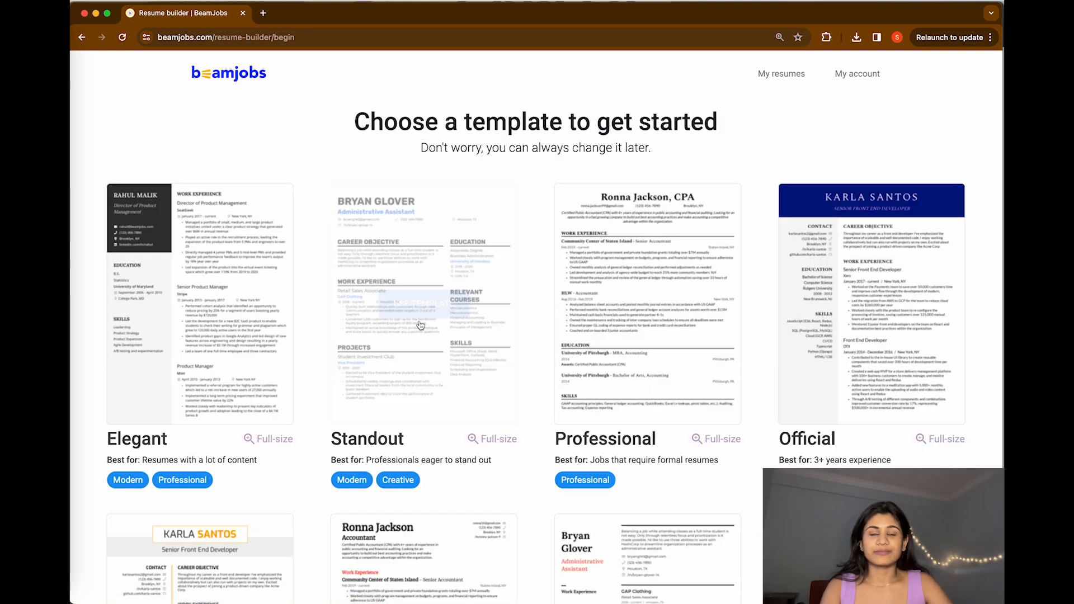
{"action": "scroll", "scroll_direction": "down", "scroll_amount": 3}
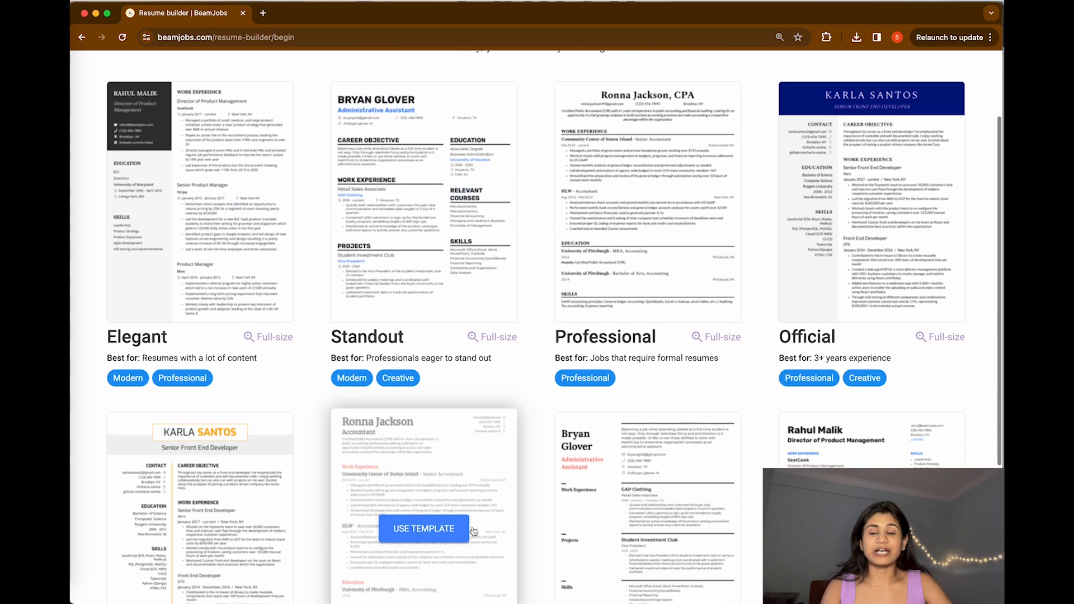
{"action": "scroll", "scroll_direction": "down", "scroll_amount": 3}
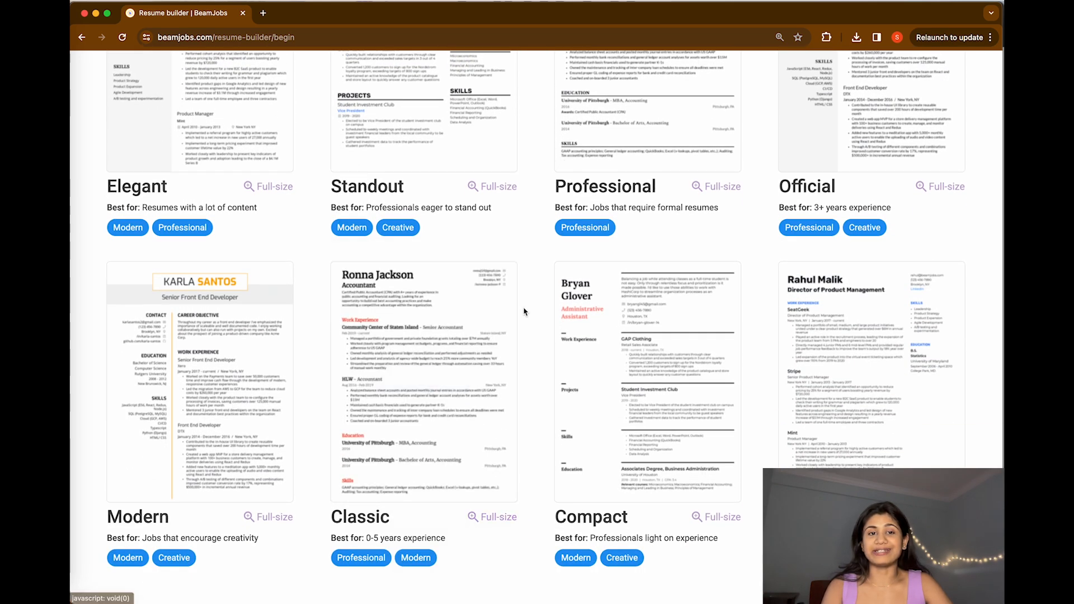
{"action": "scroll", "scroll_direction": "down", "scroll_amount": 3}
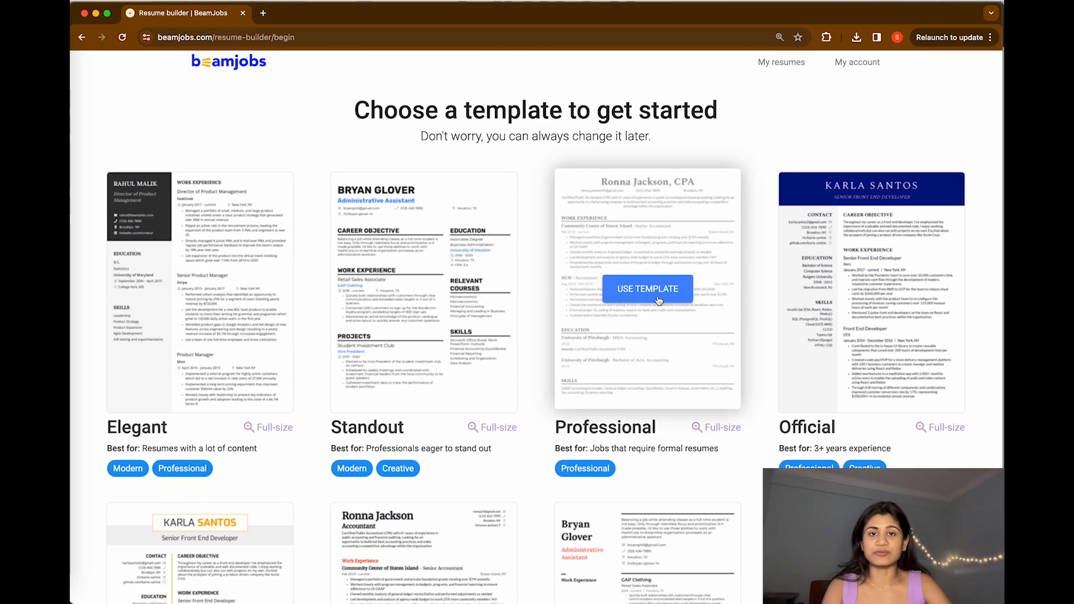
Step: Use the Professional template to reach the Welcome aboard start options
{"action": "left_click", "coordinate": [647, 289]}
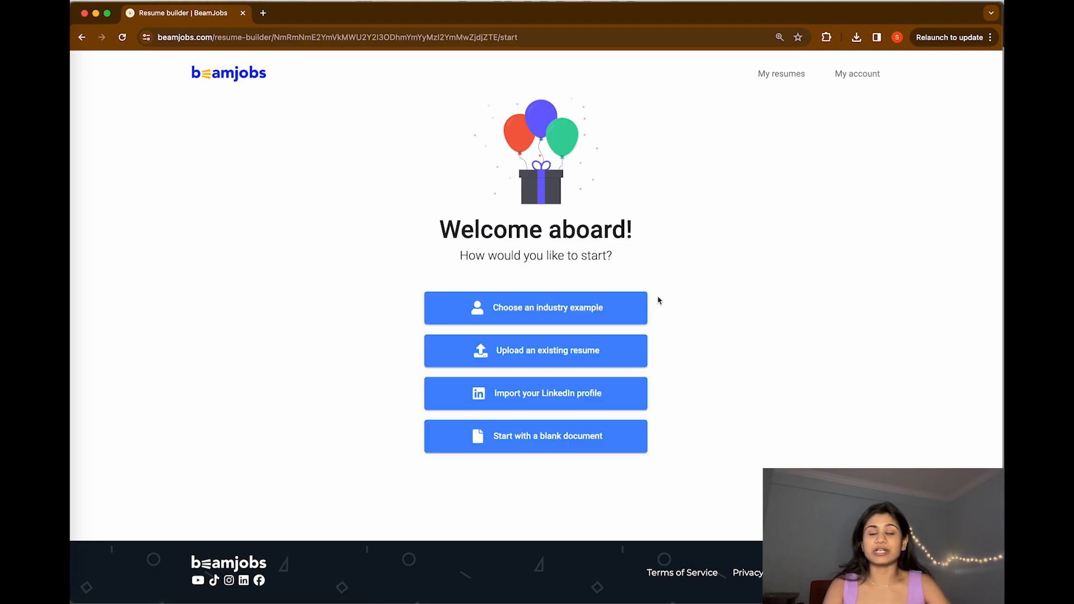
{"action": "mouse_move", "coordinate": [495, 146]}
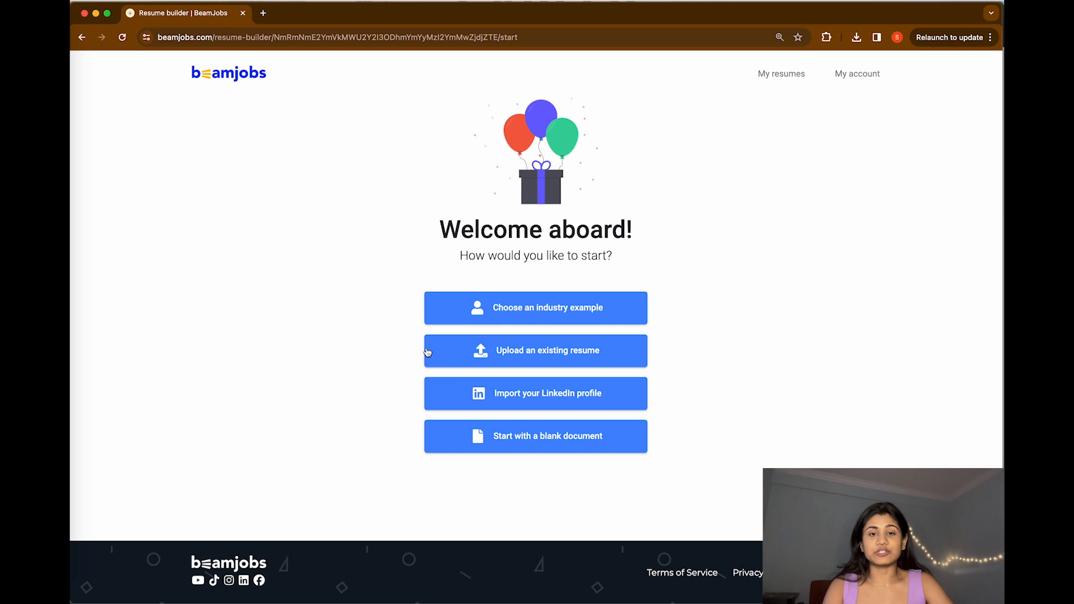
{"action": "mouse_move", "coordinate": [521, 375]}
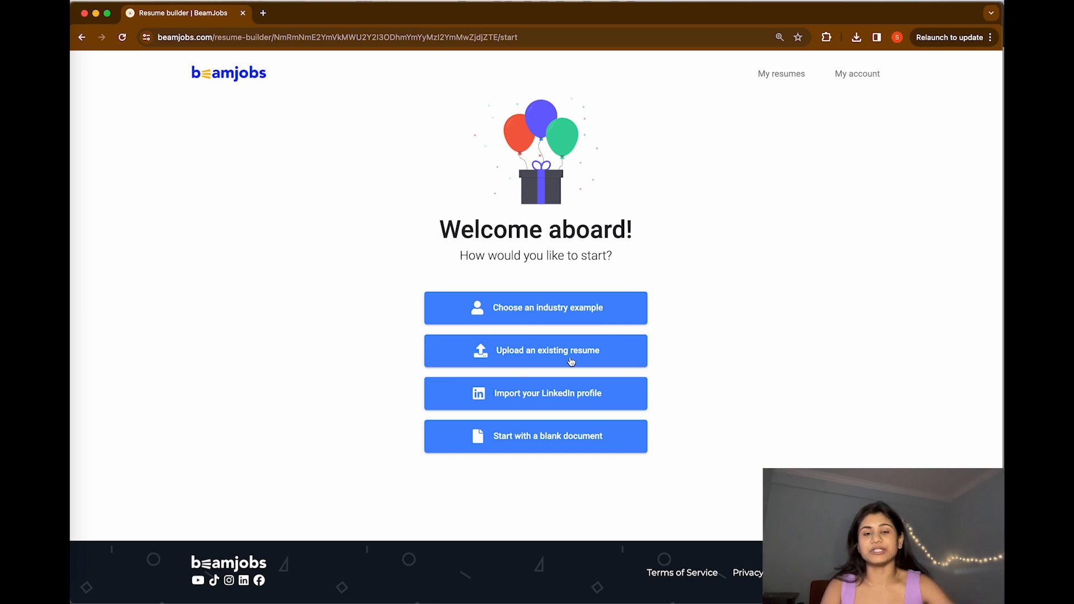
{"action": "mouse_move", "coordinate": [573, 375]}
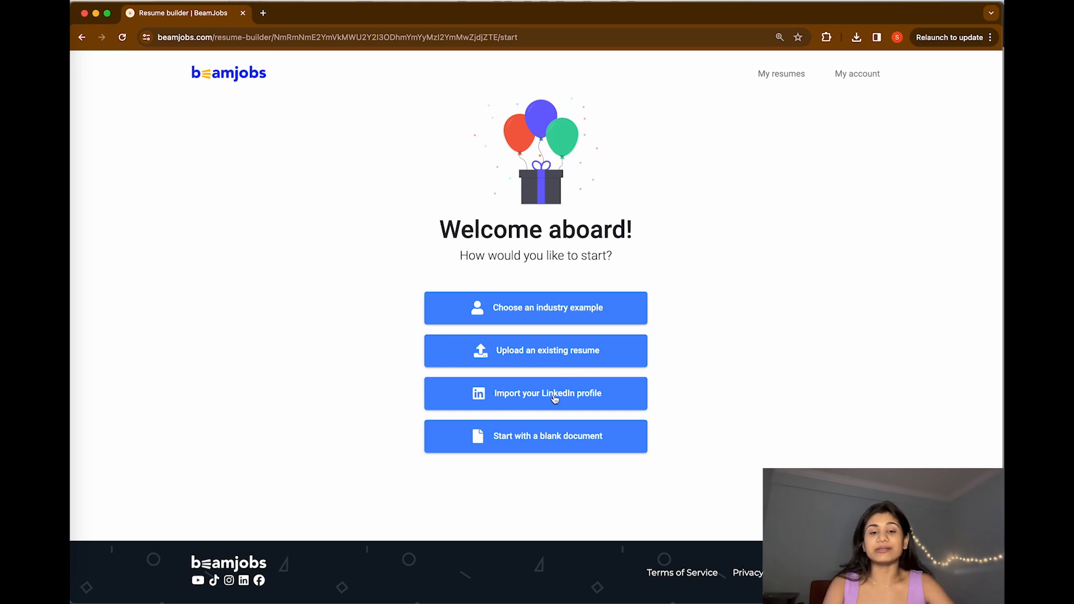
{"action": "mouse_move", "coordinate": [589, 451]}
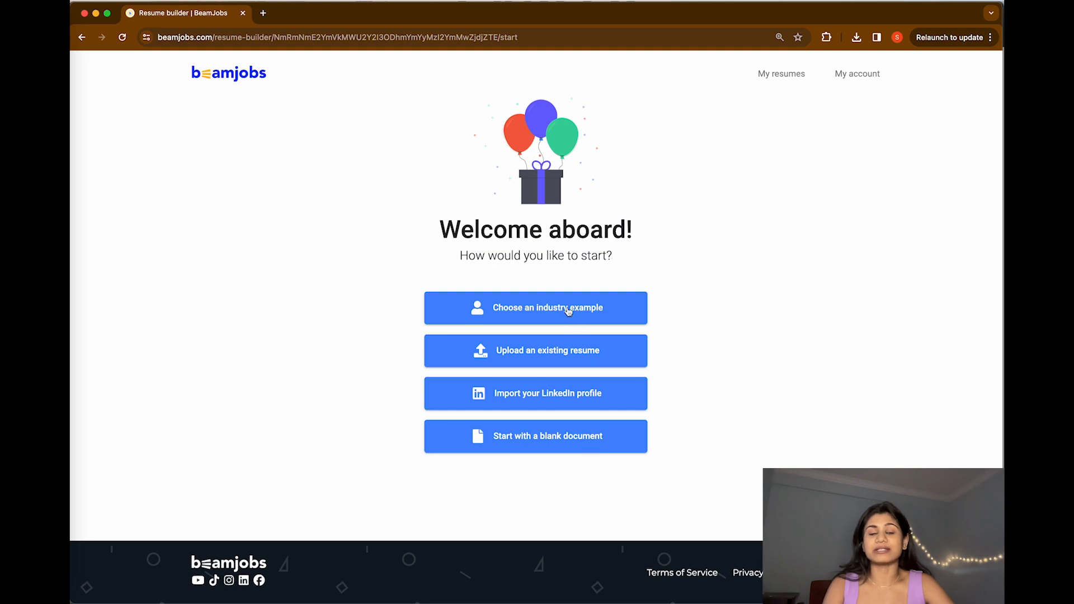
Step: Search industry examples for Data Analytics Engineer and use that resume, scored 87
{"action": "left_click", "coordinate": [535, 307]}
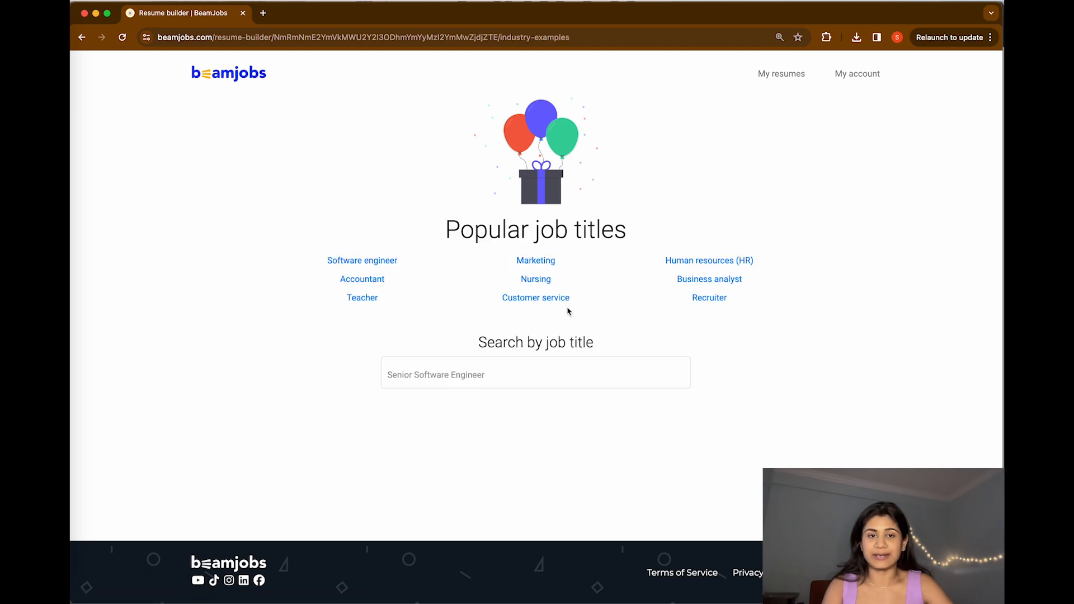
{"action": "mouse_move", "coordinate": [709, 279]}
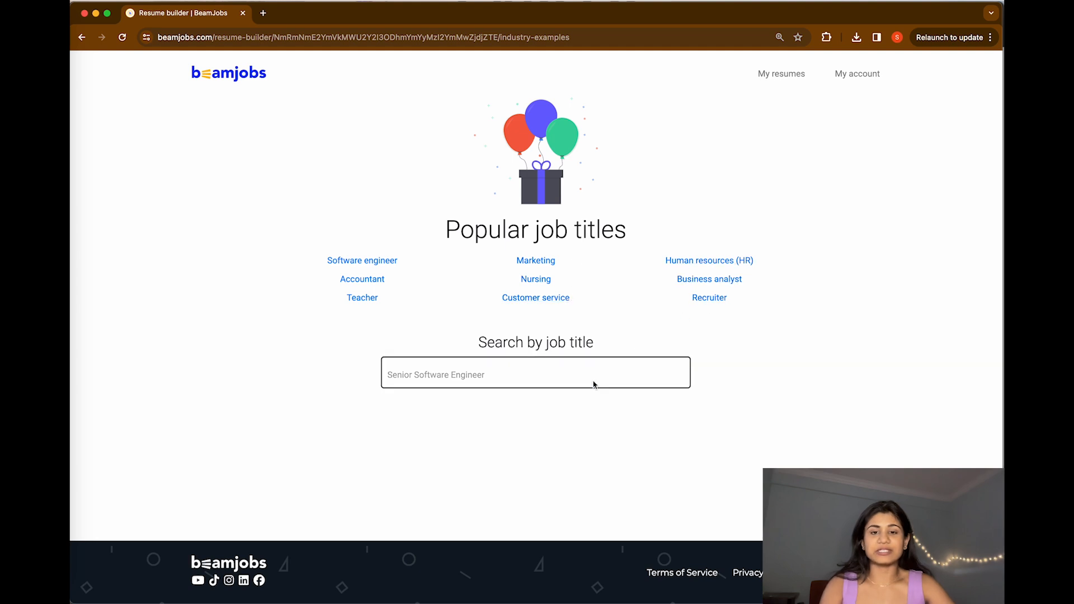
{"action": "type", "text": "D"}
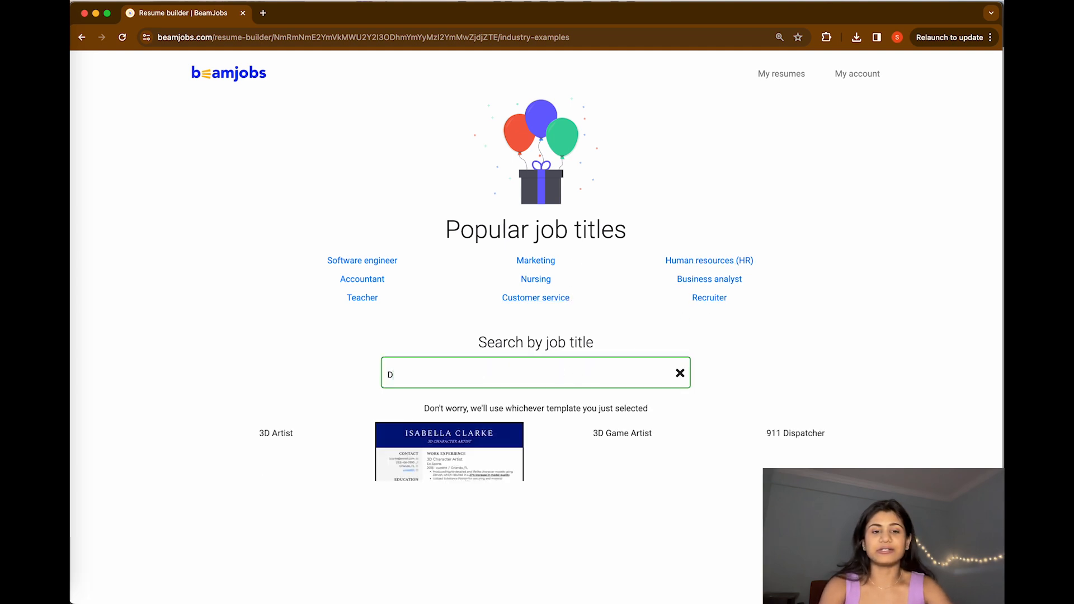
{"action": "type", "text": "ata Analyti"}
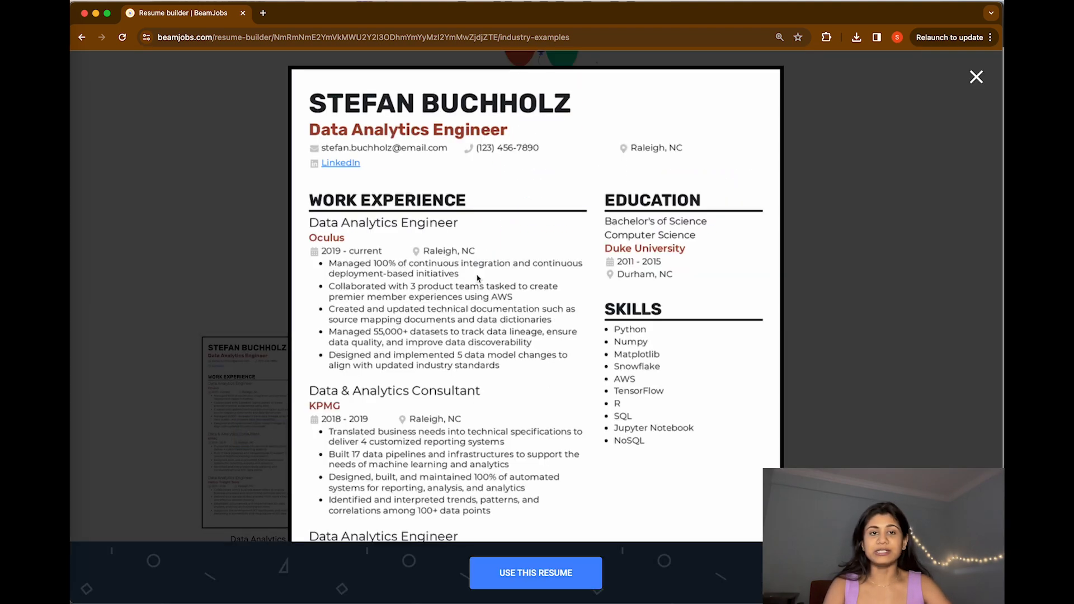
{"action": "mouse_move", "coordinate": [497, 559]}
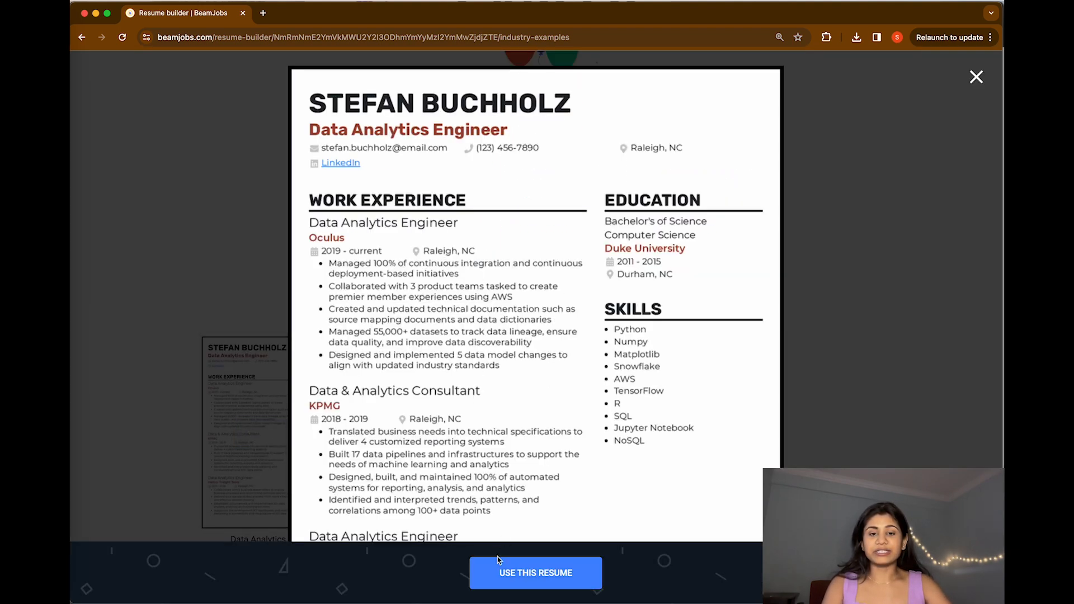
{"action": "left_click", "coordinate": [534, 573]}
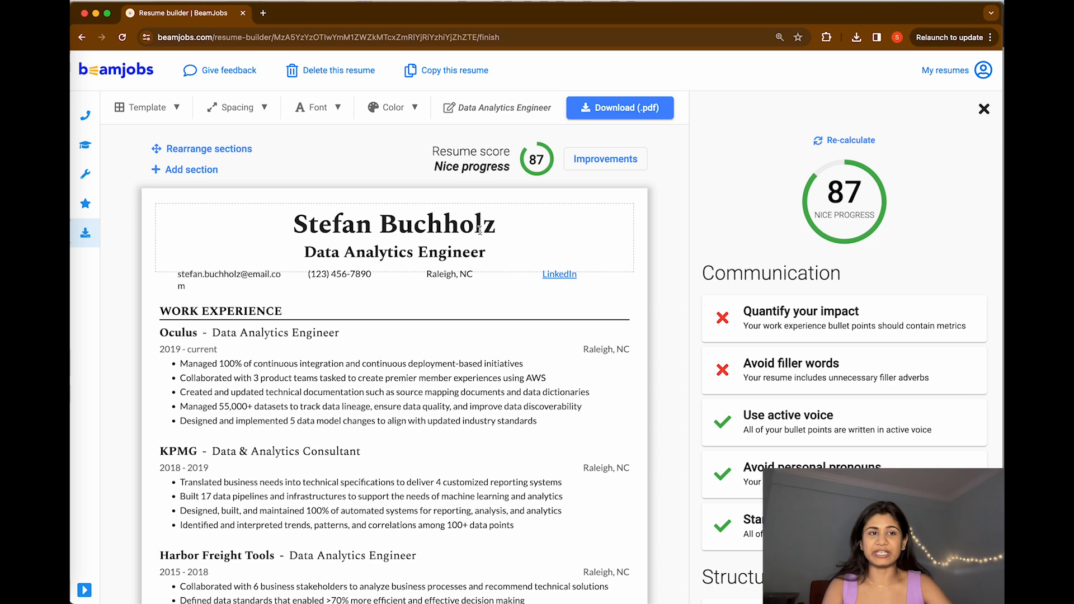
{"action": "left_click", "coordinate": [147, 107]}
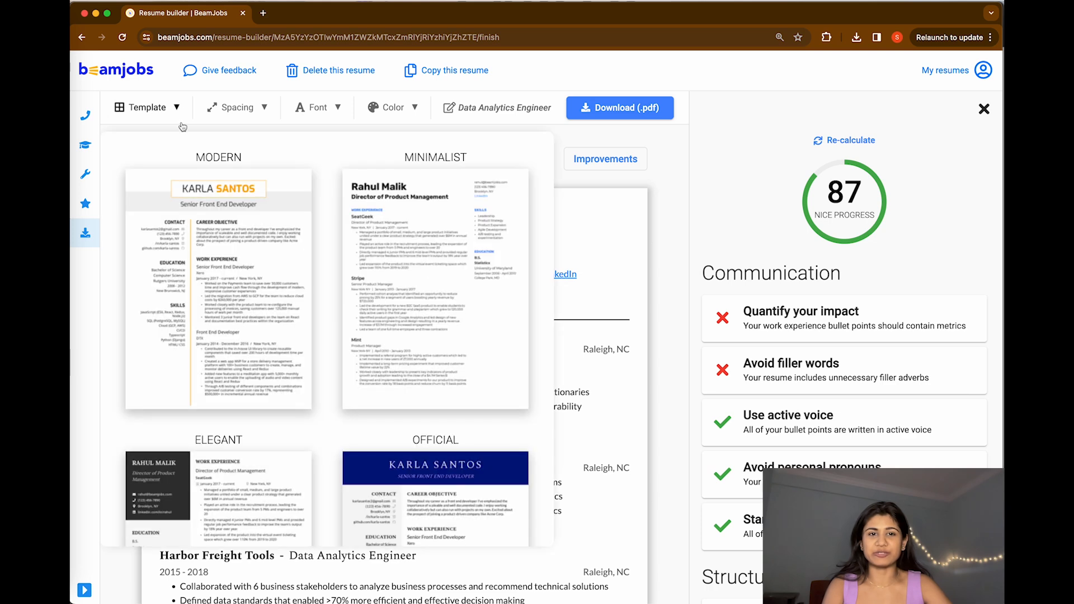
{"action": "scroll", "scroll_direction": "down", "scroll_amount": 3}
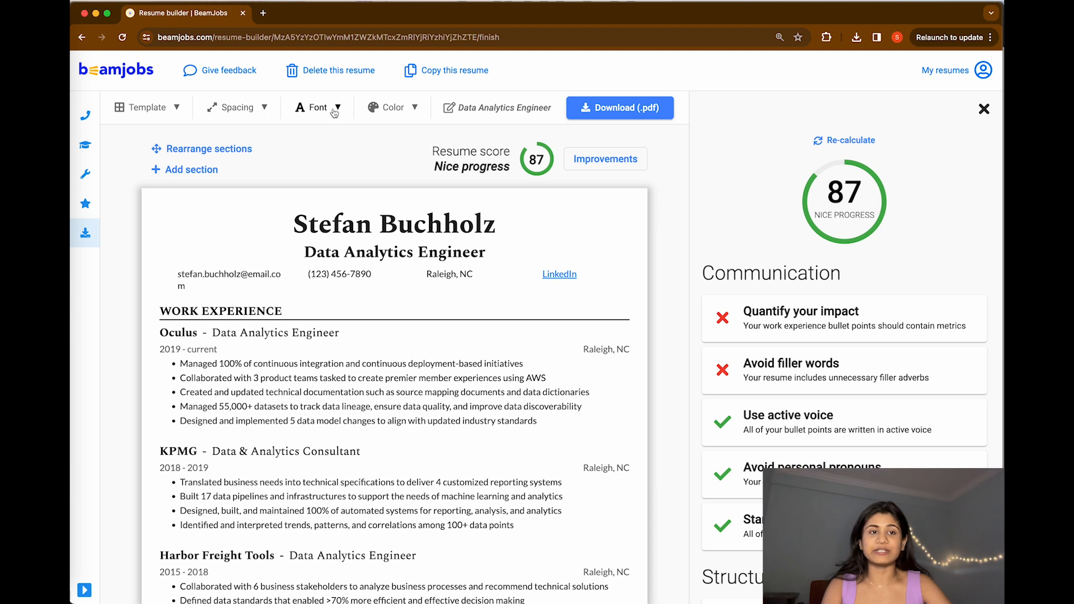
{"action": "mouse_move", "coordinate": [201, 149]}
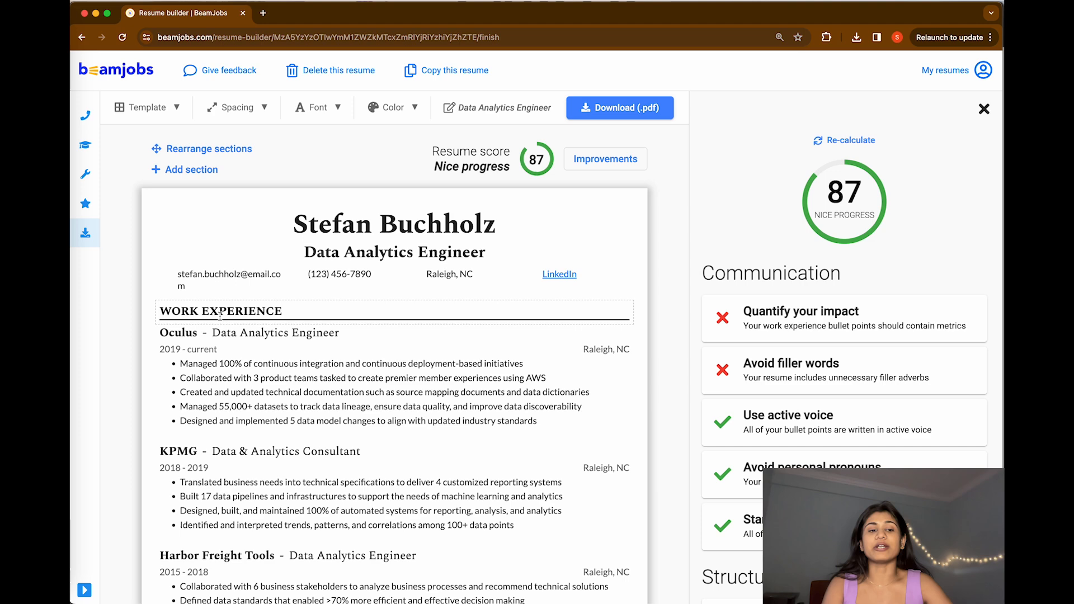
{"action": "scroll", "scroll_direction": "down", "scroll_amount": 3}
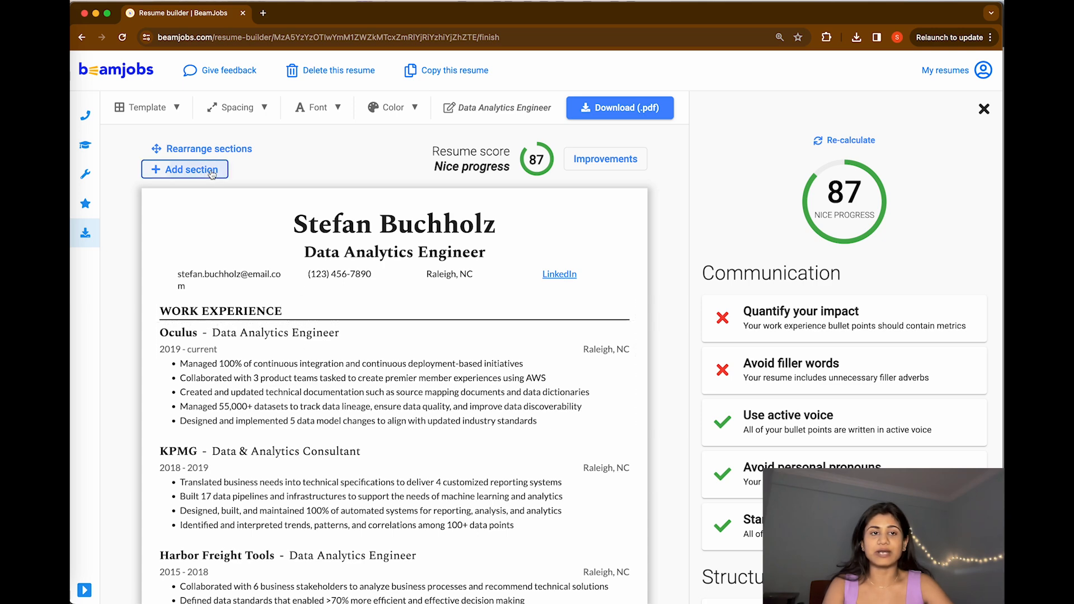
Step: Switch on the Objective toggle in the Add section list
{"action": "left_click", "coordinate": [184, 169]}
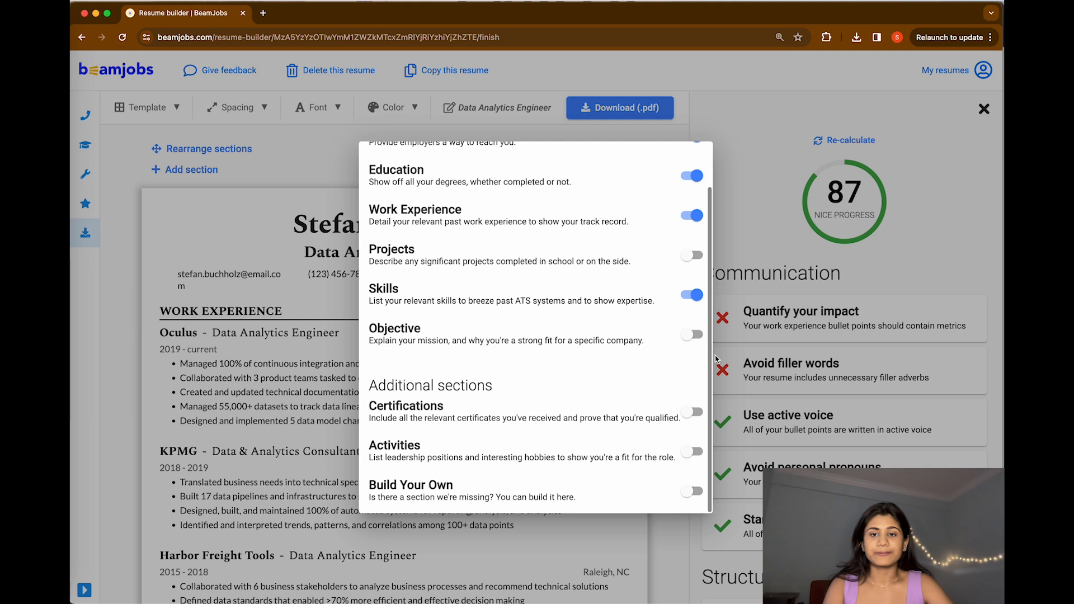
{"action": "left_click", "coordinate": [690, 334]}
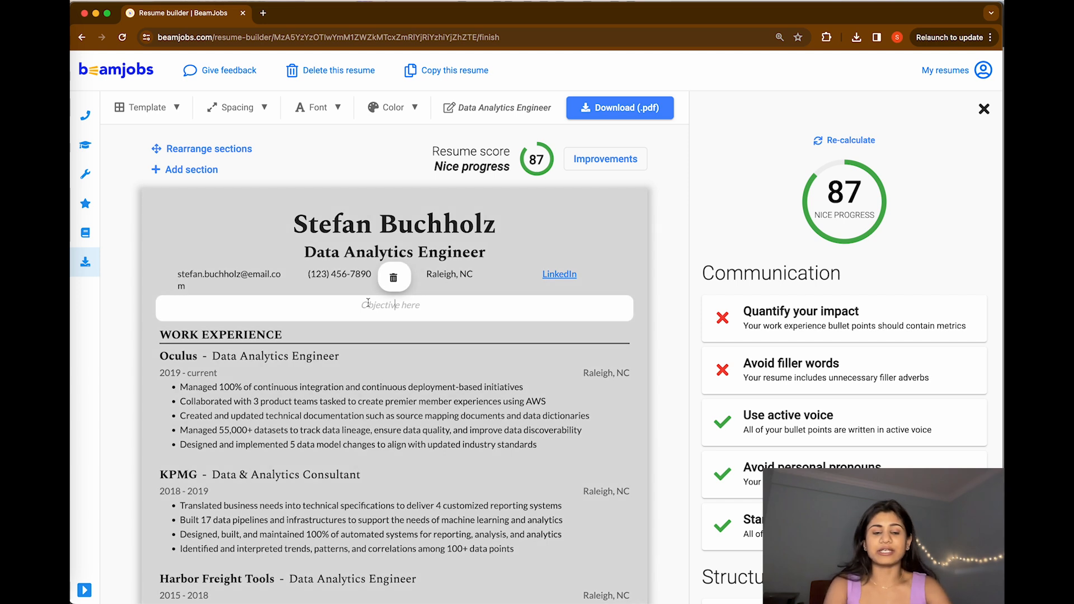
Step: Complete the summary: 'Seasoned Data Analyst with over 2+ years experience... and 6+ years'
{"action": "type", "text": "Seasoned Data Analyst w"}
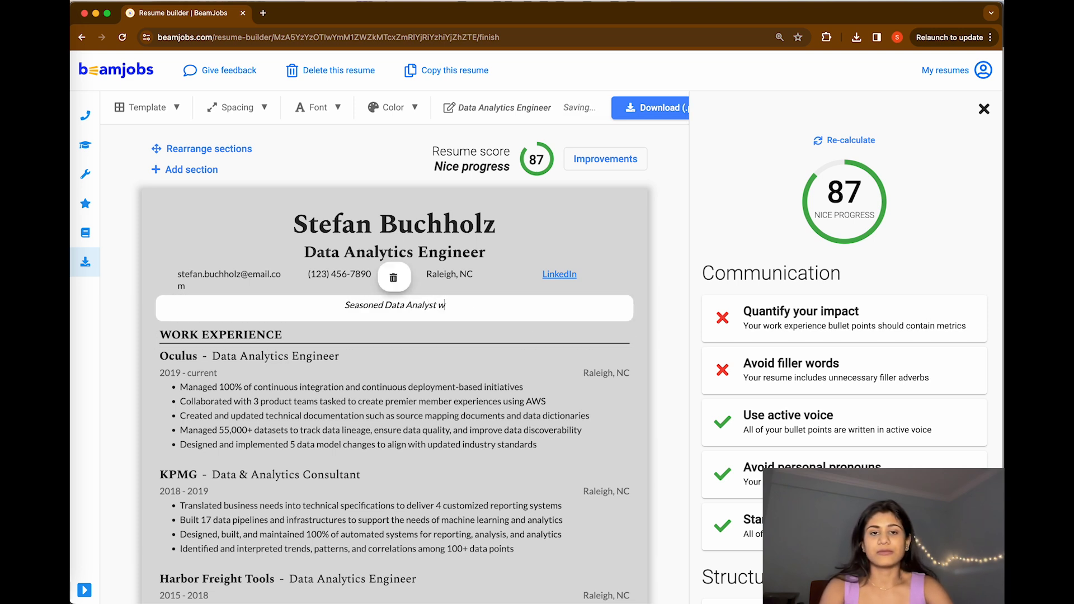
{"action": "type", "text": "ith over 23"}
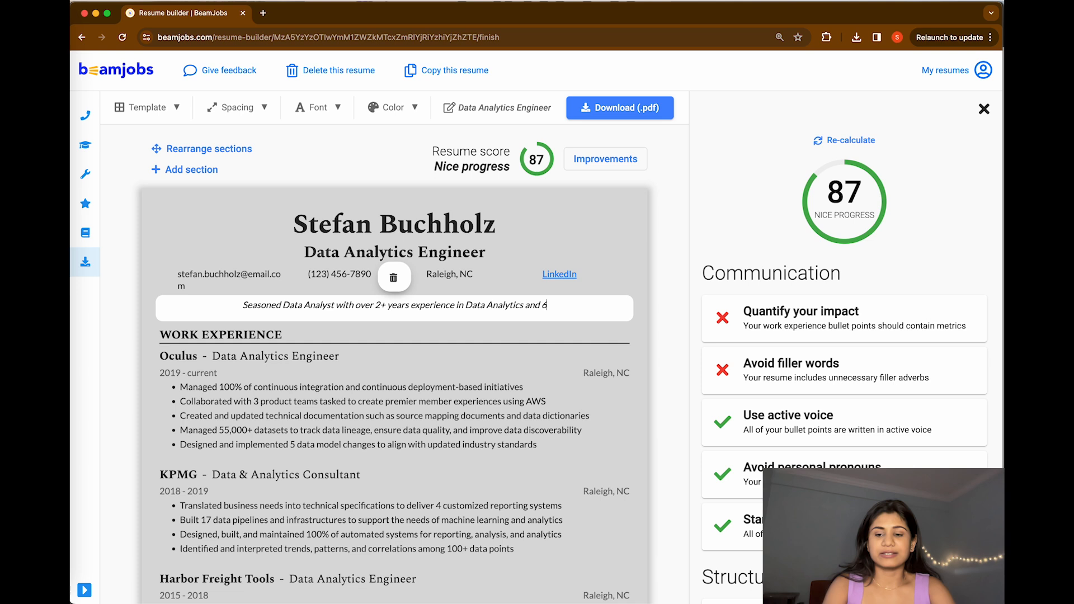
{"action": "type", "text": "+ years"}
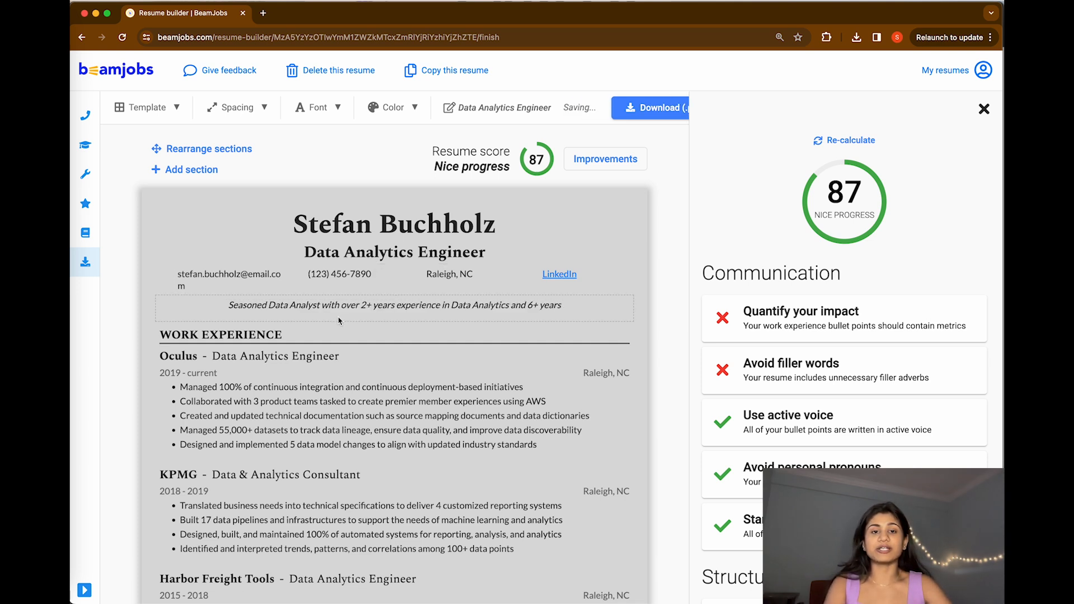
{"action": "scroll", "scroll_direction": "down", "scroll_amount": 3}
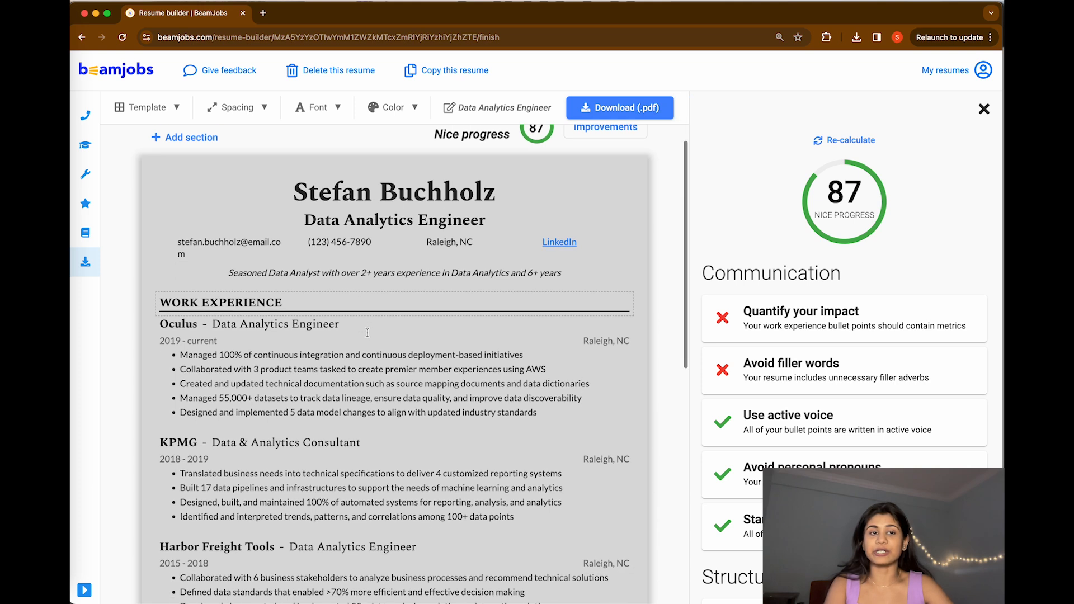
Step: Check the name heading, then open the Oculus role editor with sample responsibilities
{"action": "double_click", "coordinate": [436, 192]}
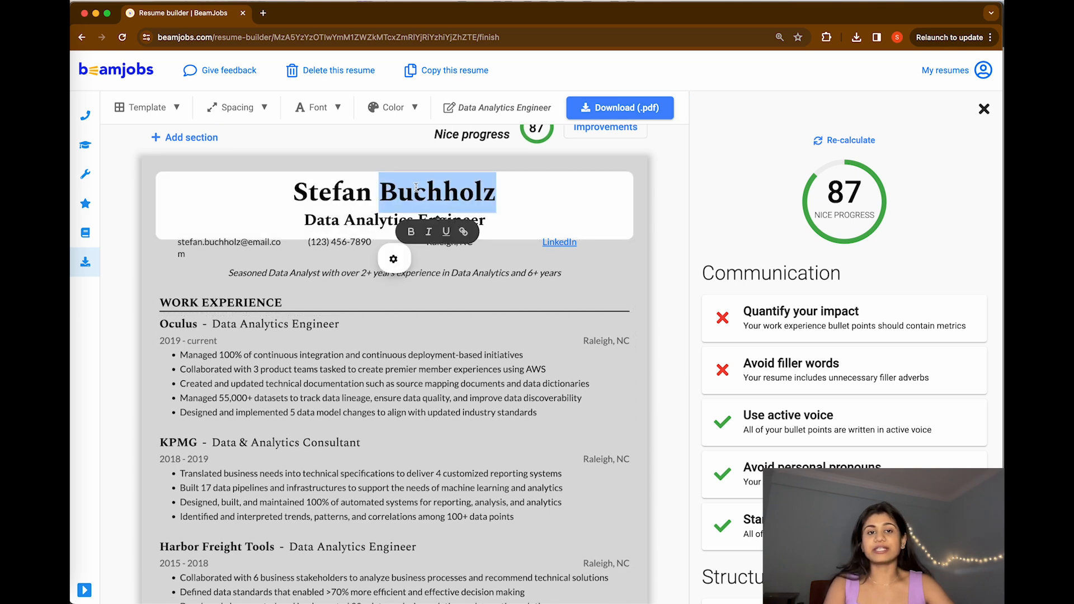
{"action": "left_click", "coordinate": [497, 192]}
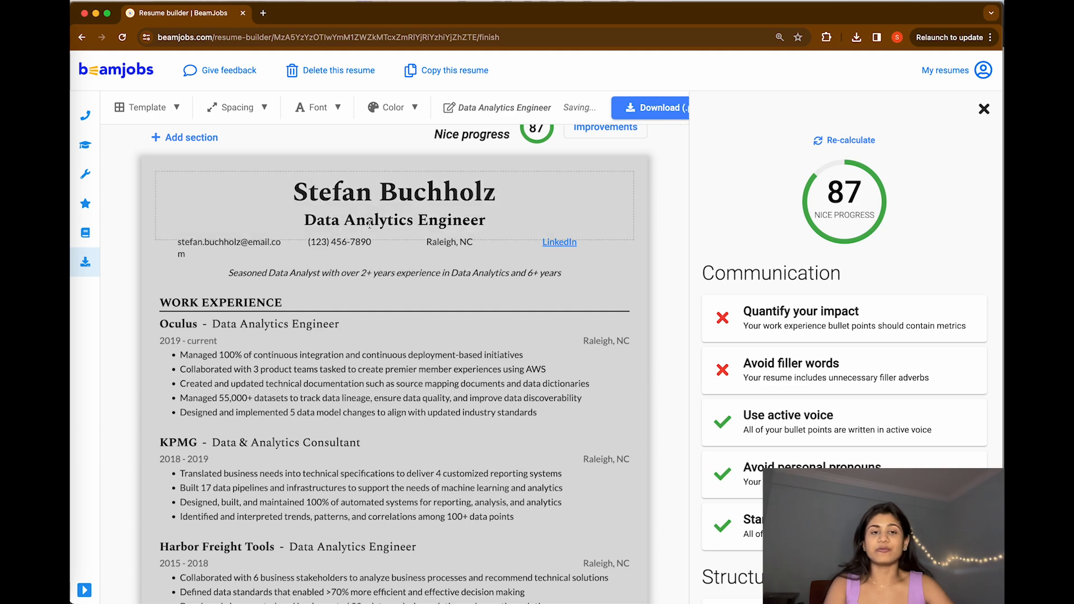
{"action": "scroll", "scroll_direction": "down", "scroll_amount": 3}
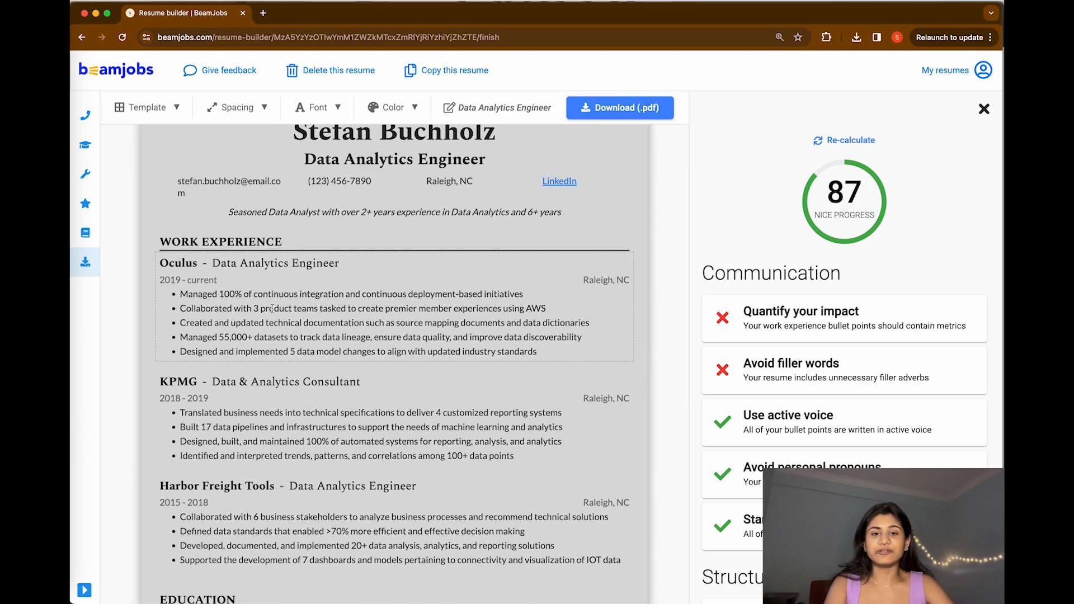
{"action": "double_click", "coordinate": [434, 336]}
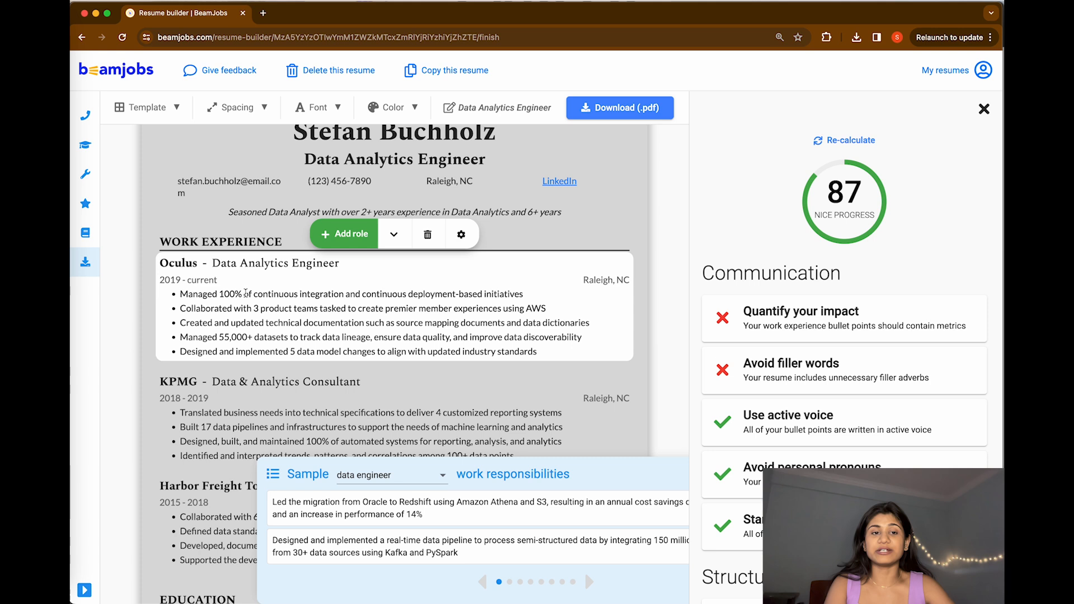
Step: Retype the first Oculus bullet as 'Provide business insights to the end users by telling stories.'
{"action": "double_click", "coordinate": [230, 293]}
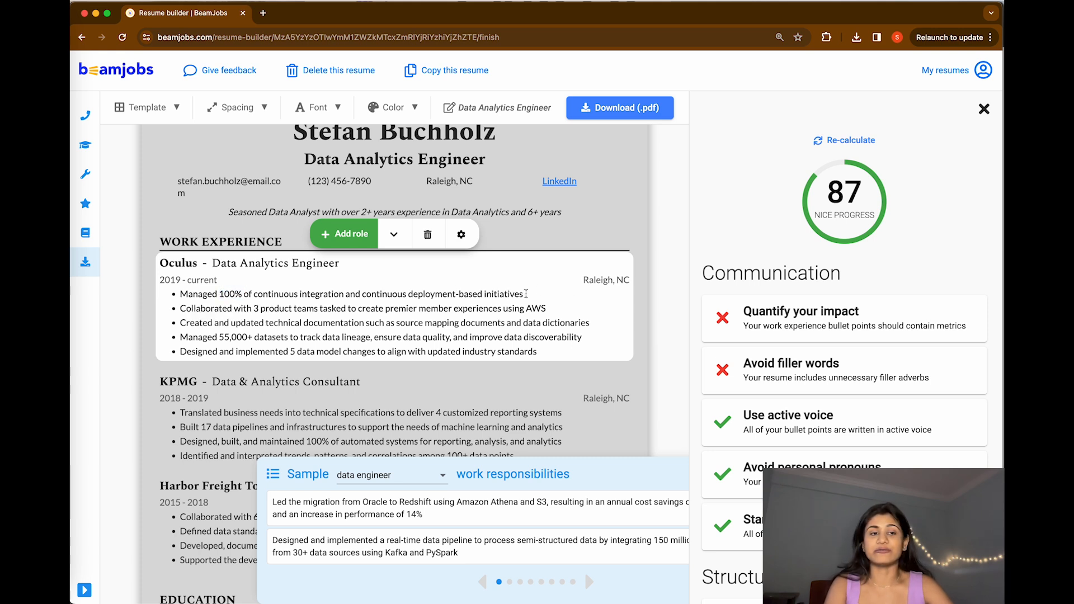
{"action": "triple_click", "coordinate": [350, 293]}
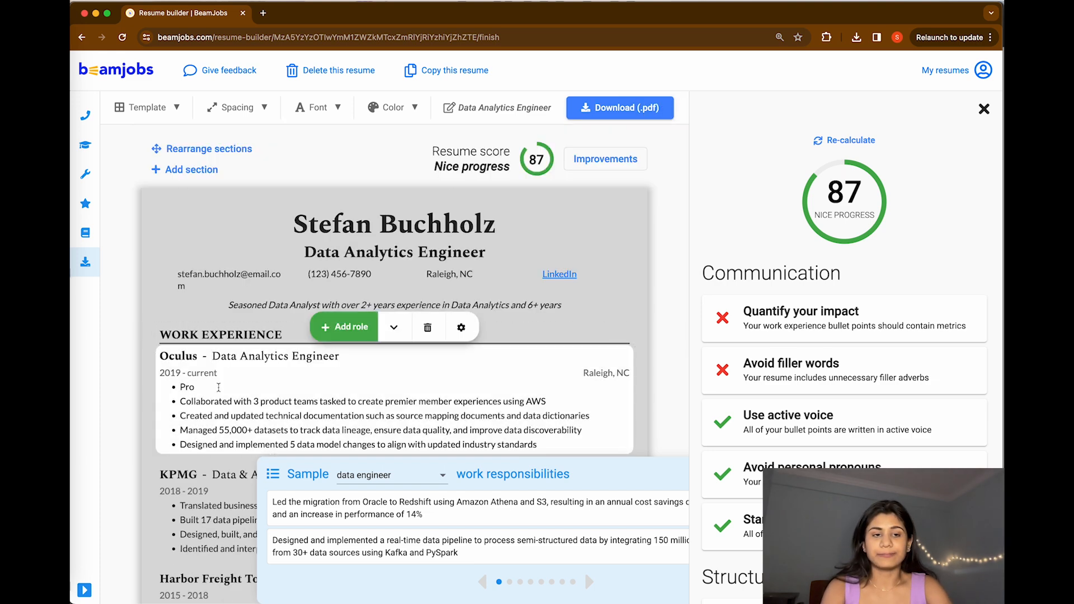
{"action": "type", "text": "Provide business"}
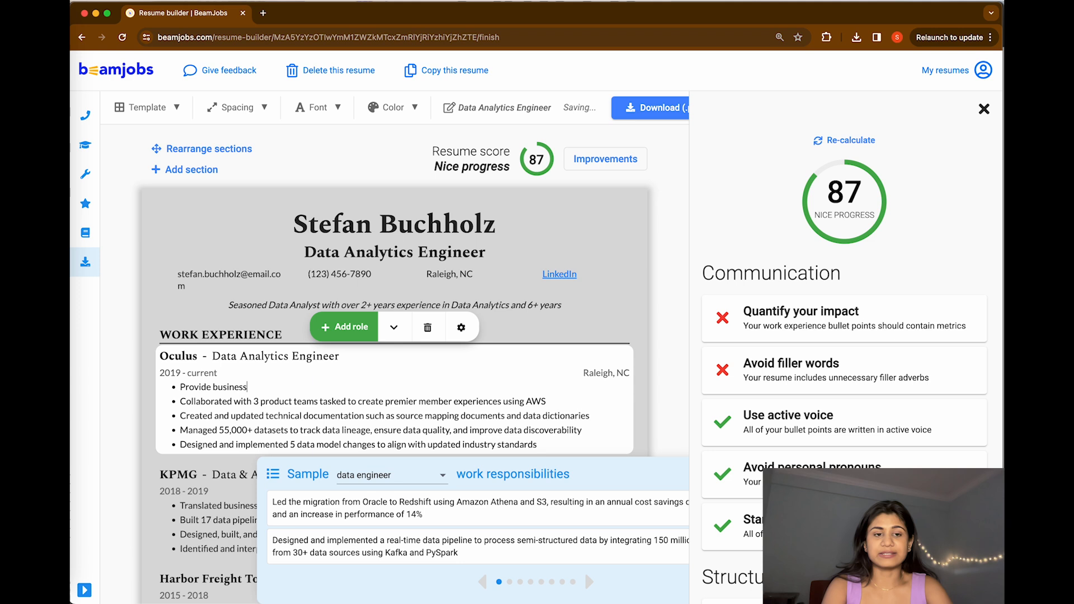
{"action": "type", "text": "insights to"}
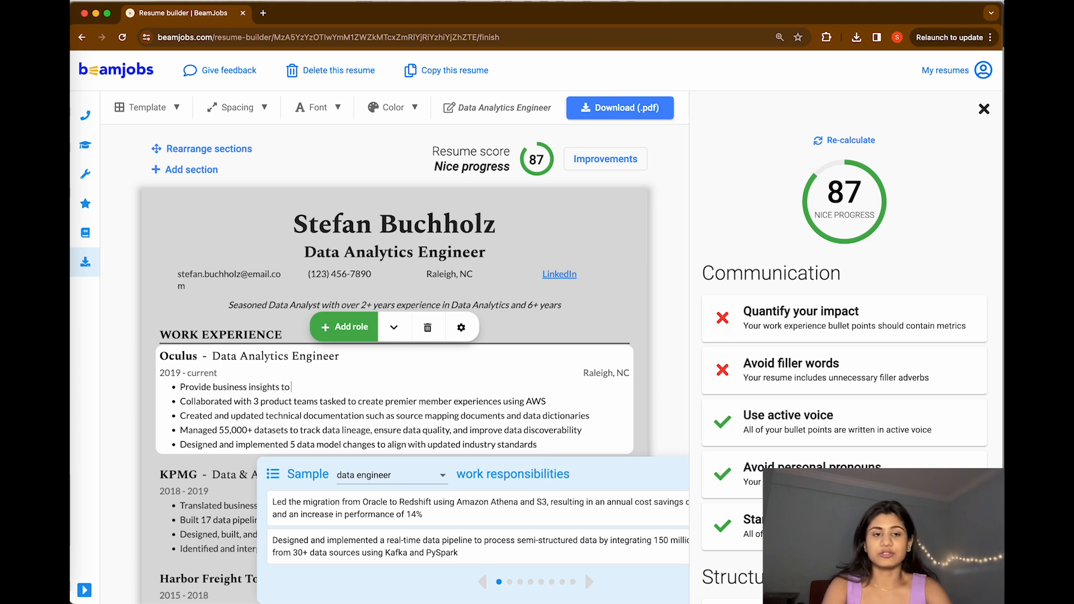
{"action": "type", "text": "the end user"}
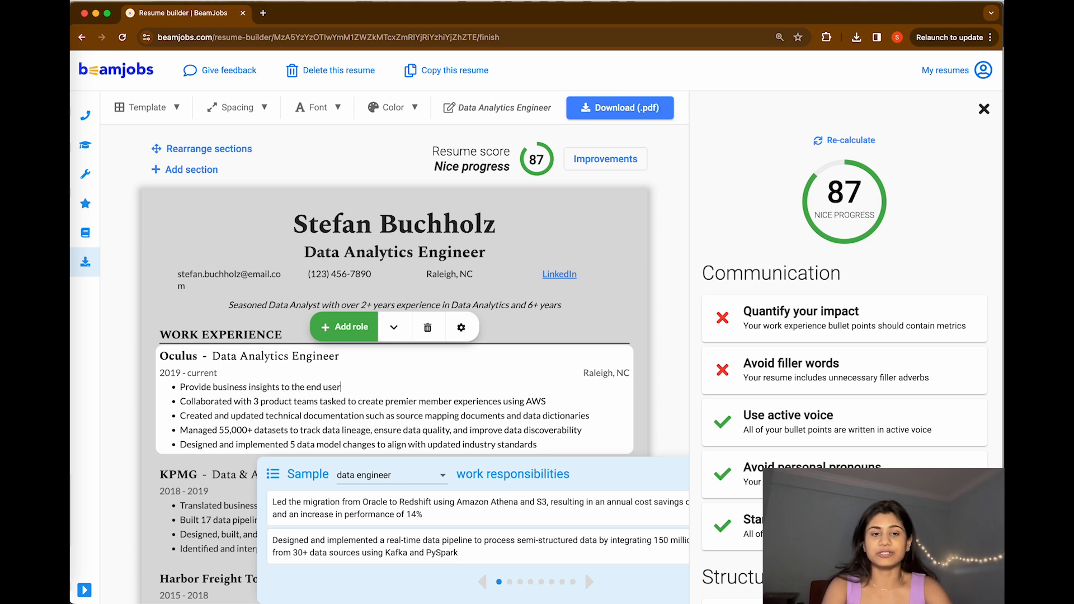
{"action": "type", "text": "s"}
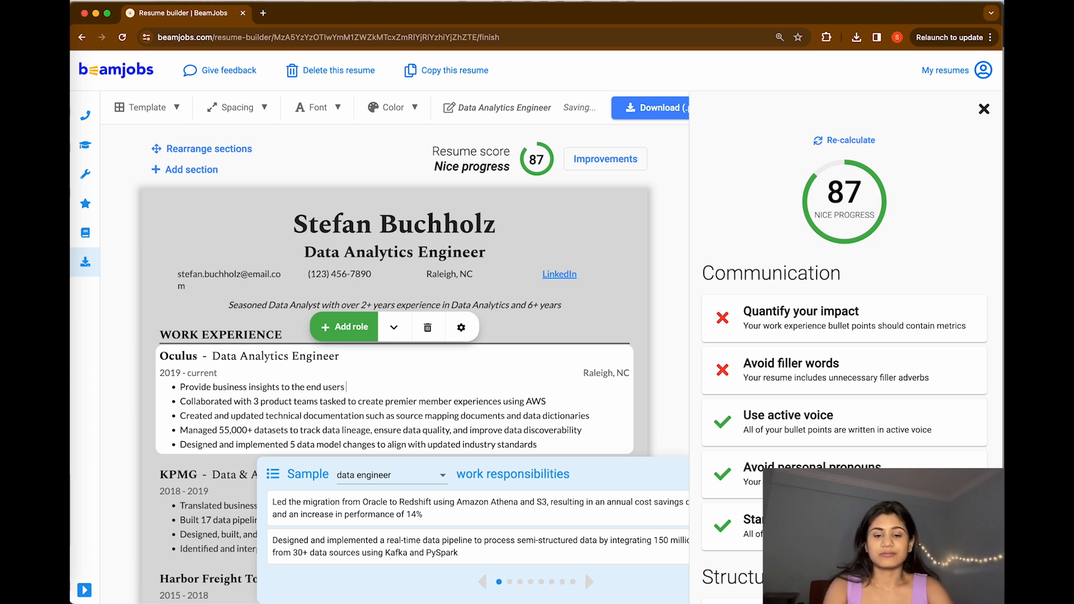
{"action": "type", "text": "by tell"}
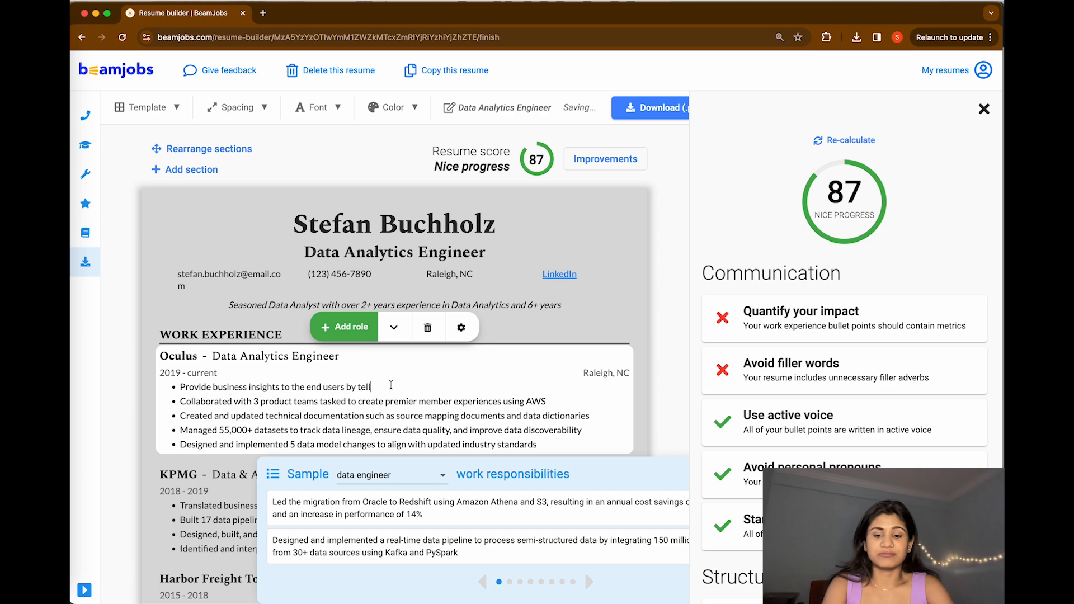
{"action": "type", "text": "ing stories."}
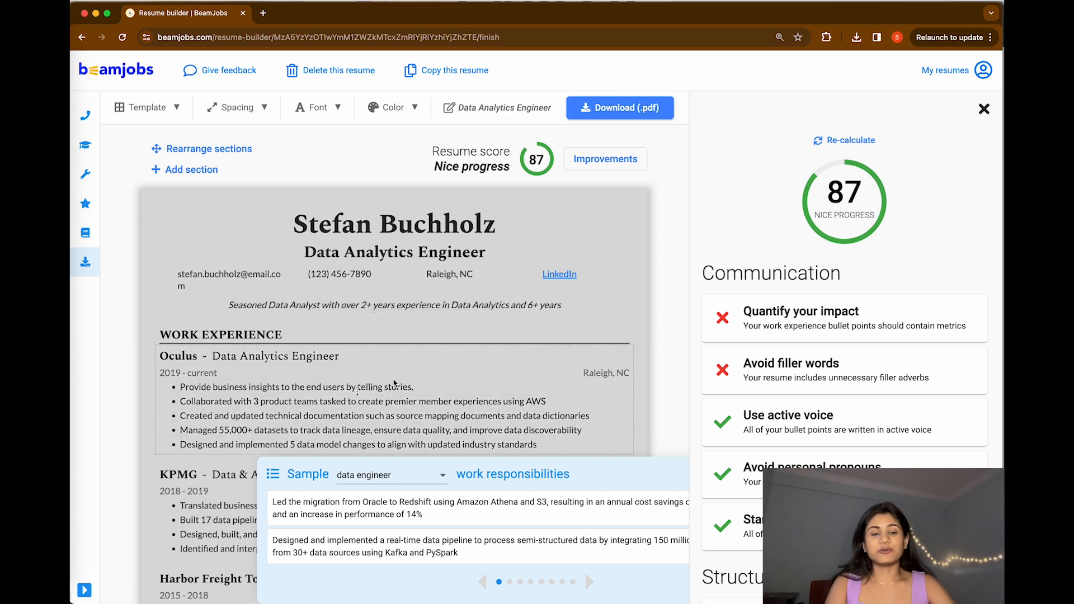
{"action": "scroll", "scroll_direction": "down", "scroll_amount": 3}
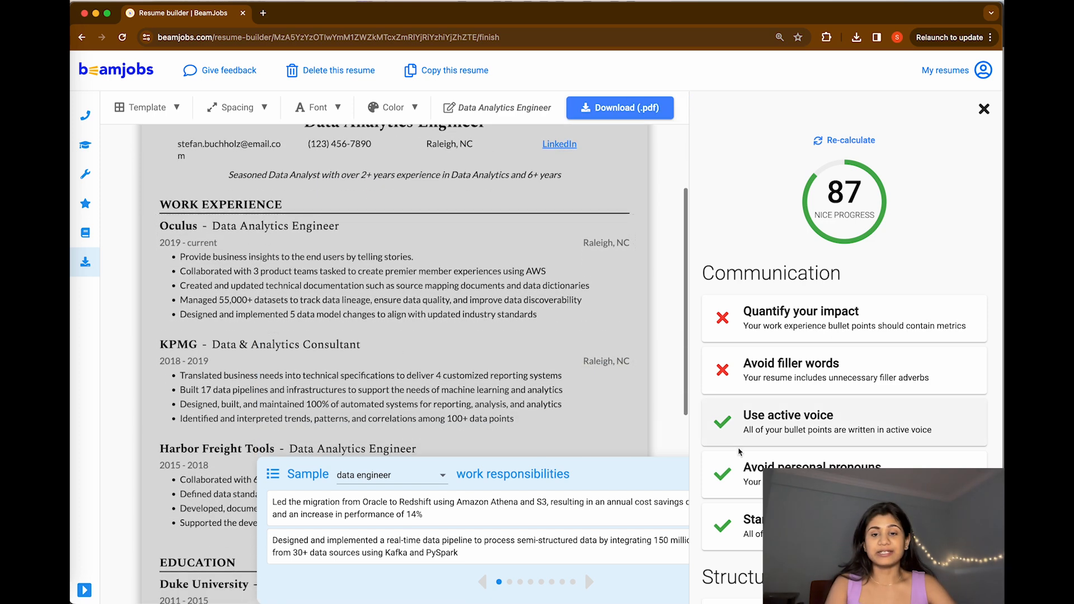
{"action": "scroll", "scroll_direction": "down", "scroll_amount": 3}
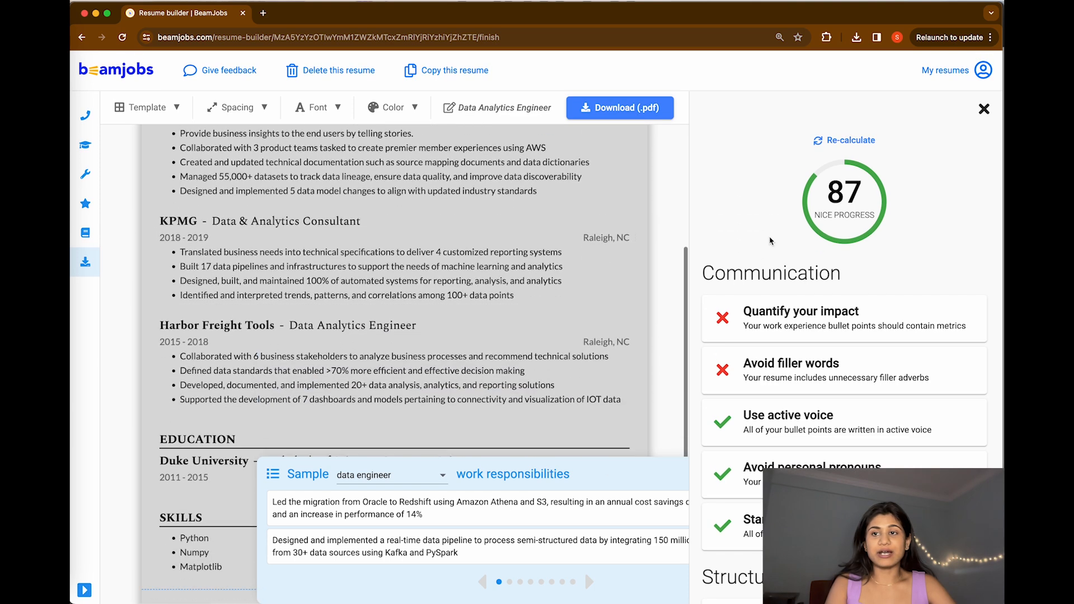
{"action": "left_click", "coordinate": [984, 109]}
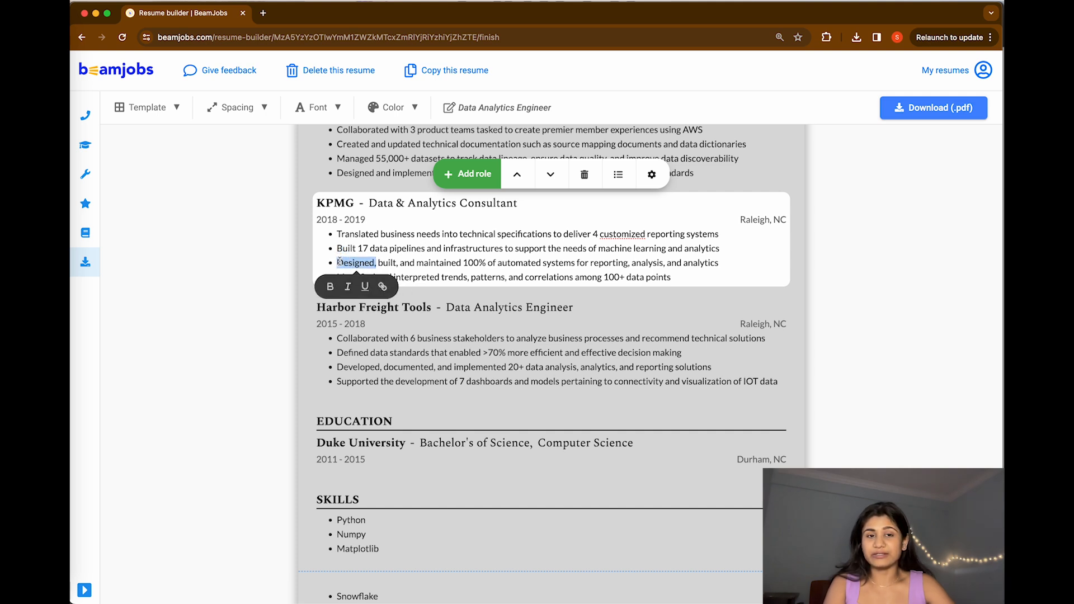
{"action": "double_click", "coordinate": [356, 262]}
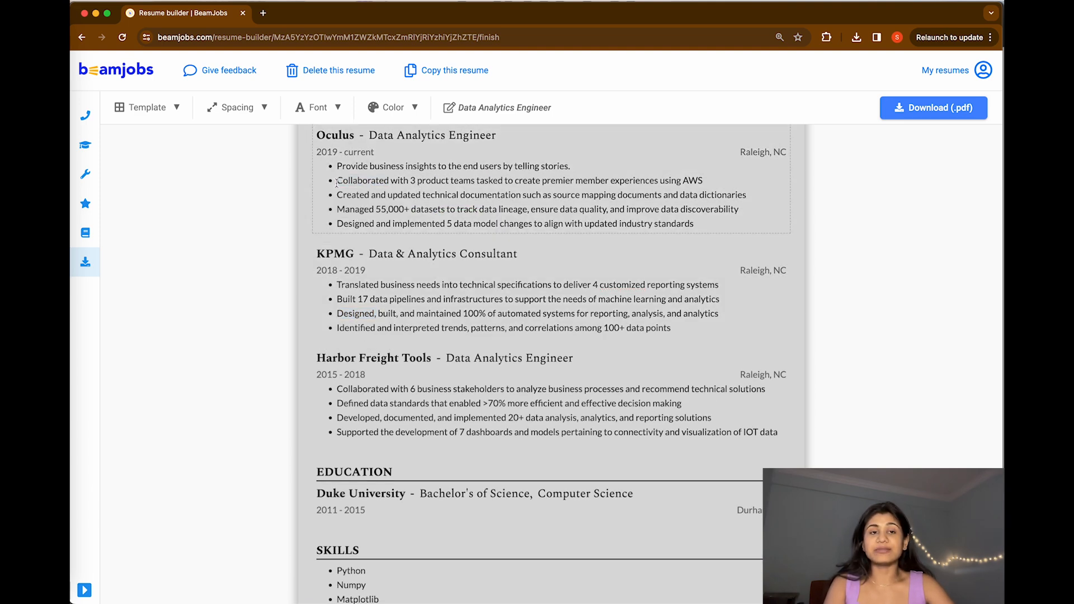
{"action": "right_click", "coordinate": [336, 195]}
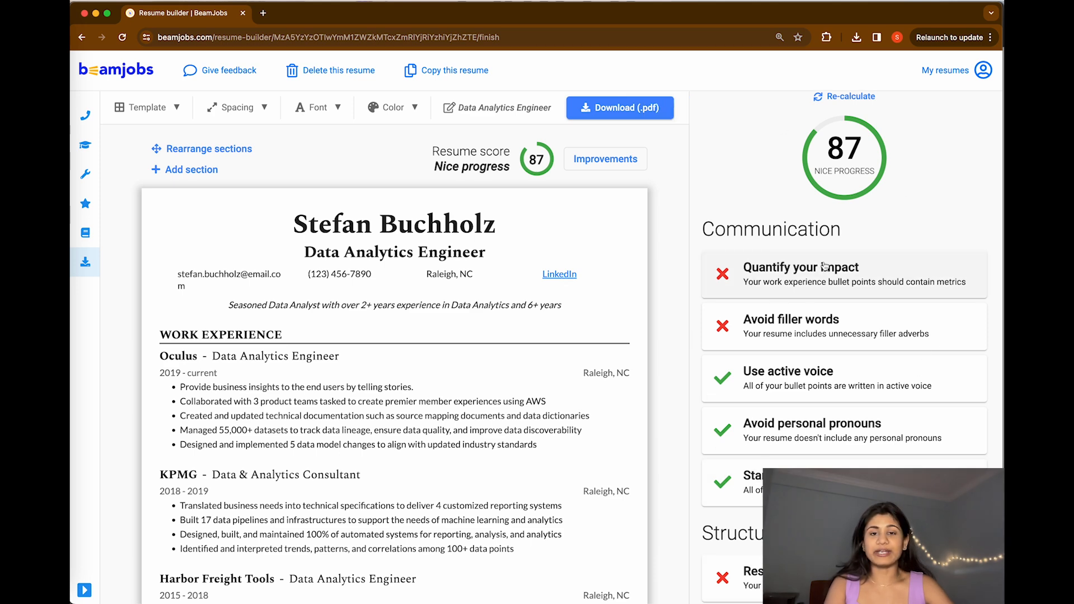
Step: Review Quantify your impact, then Avoid filler words (score 92) flagging 'more'
{"action": "left_click", "coordinate": [822, 274]}
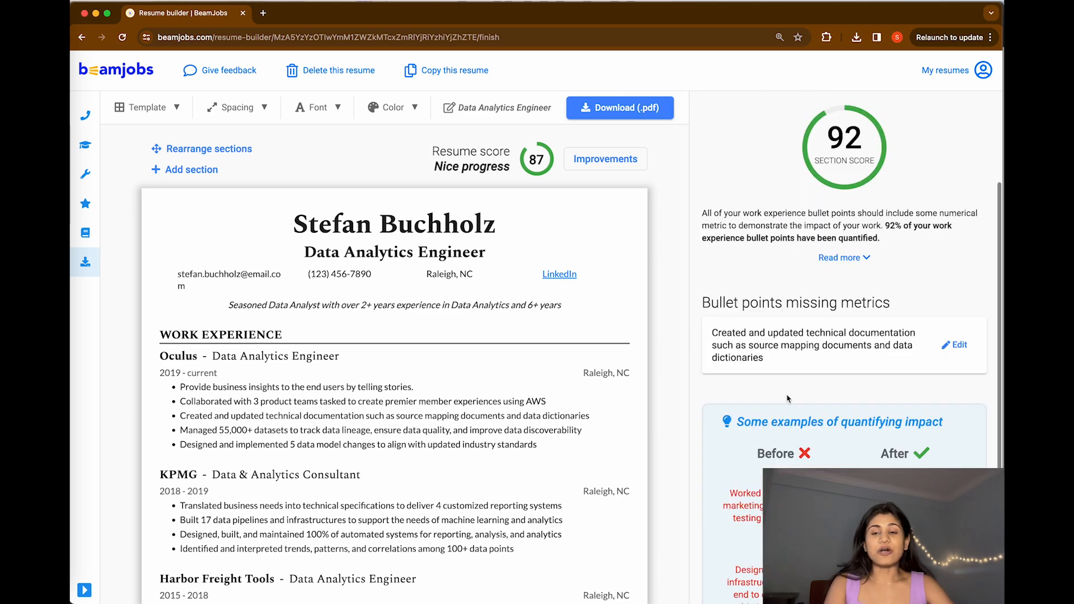
{"action": "scroll", "scroll_direction": "down", "scroll_amount": 3}
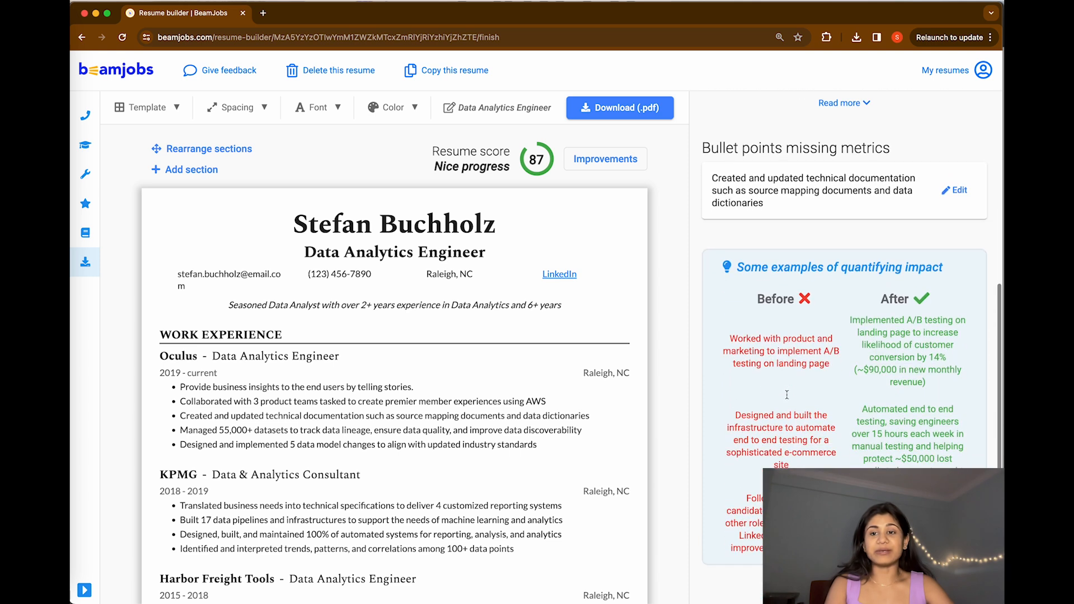
{"action": "mouse_move", "coordinate": [834, 349]}
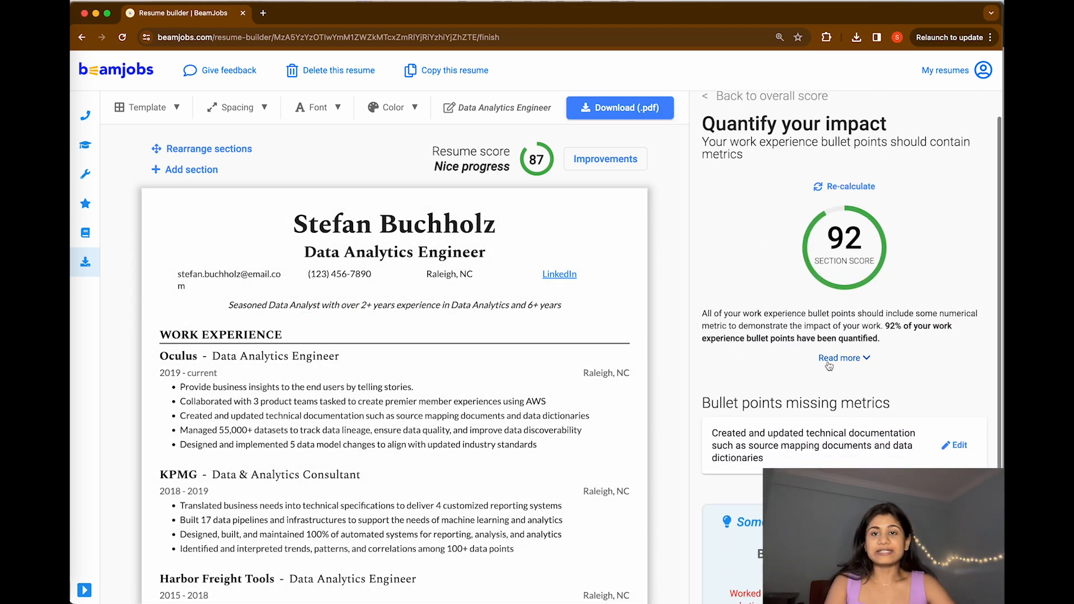
{"action": "scroll", "scroll_direction": "down", "scroll_amount": 3}
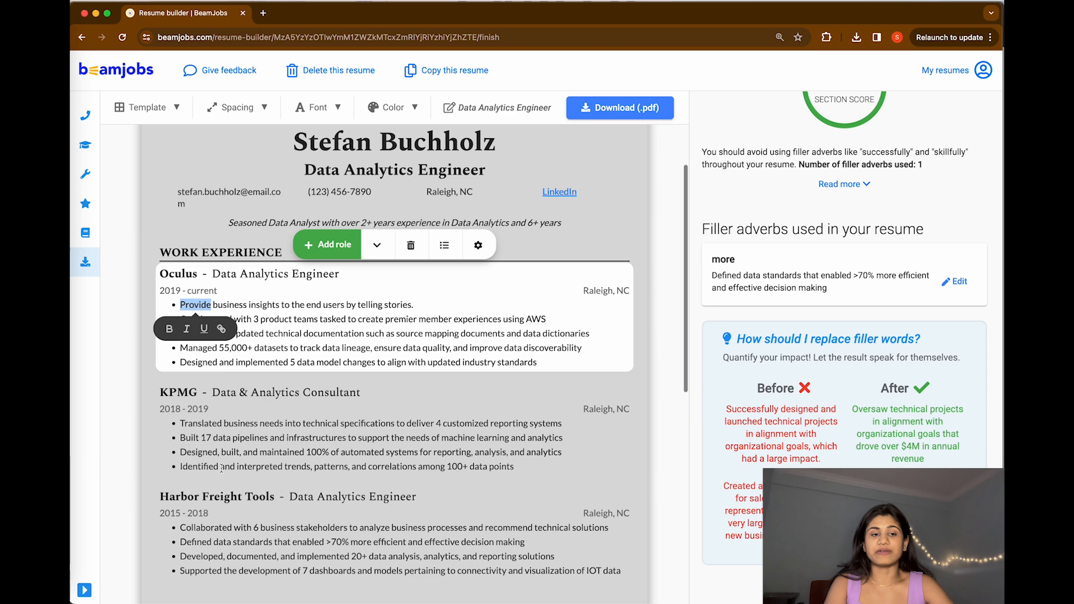
{"action": "scroll", "scroll_direction": "down", "scroll_amount": 3}
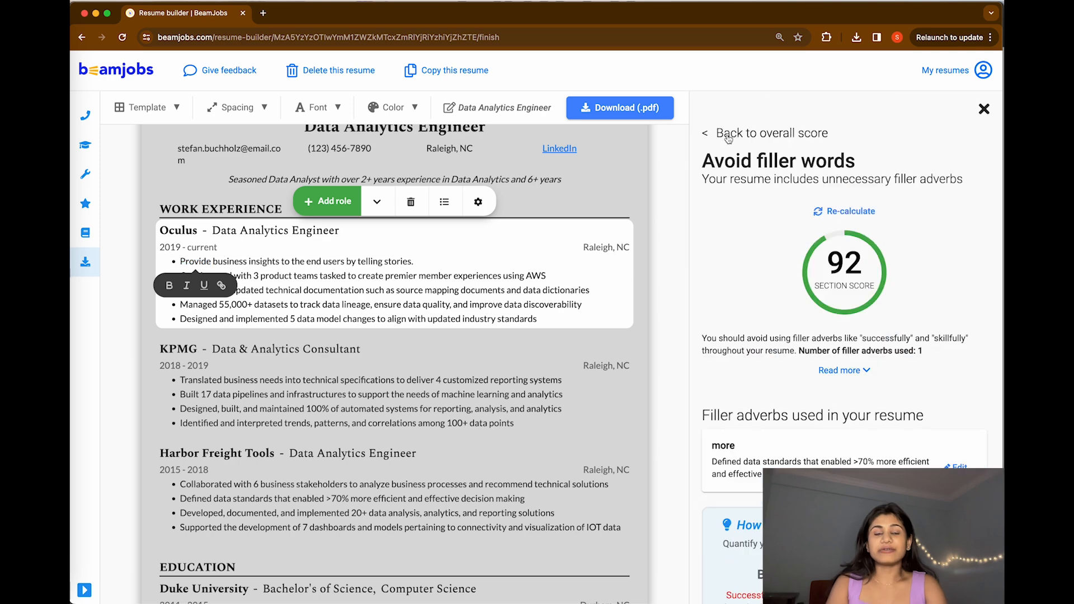
Step: Return to the overall score, then start a blank-document resume with placeholder Software Engineer content
{"action": "left_click", "coordinate": [770, 133]}
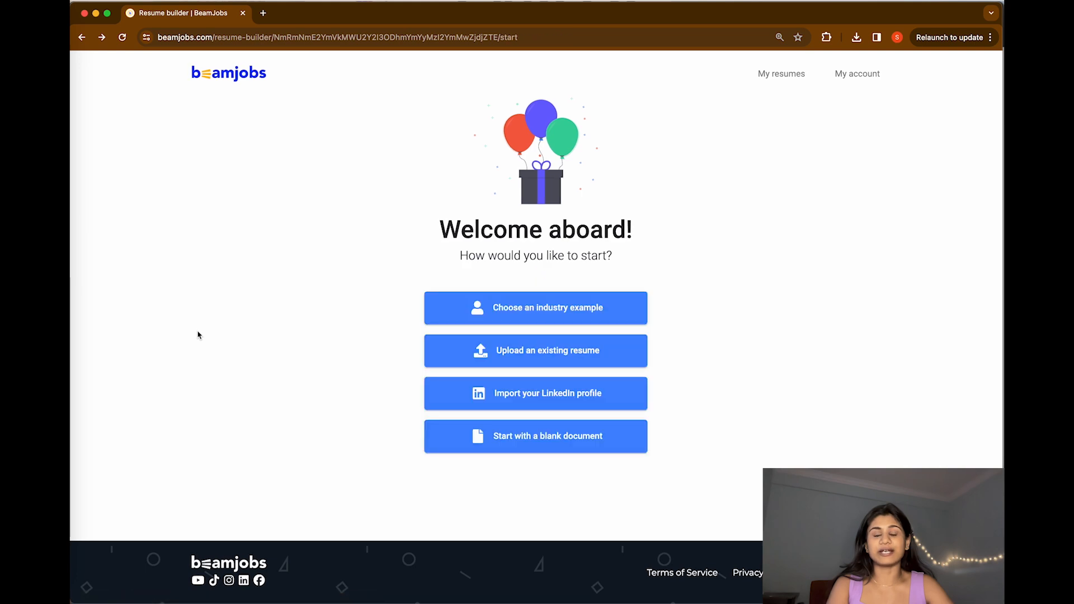
{"action": "mouse_move", "coordinate": [502, 360]}
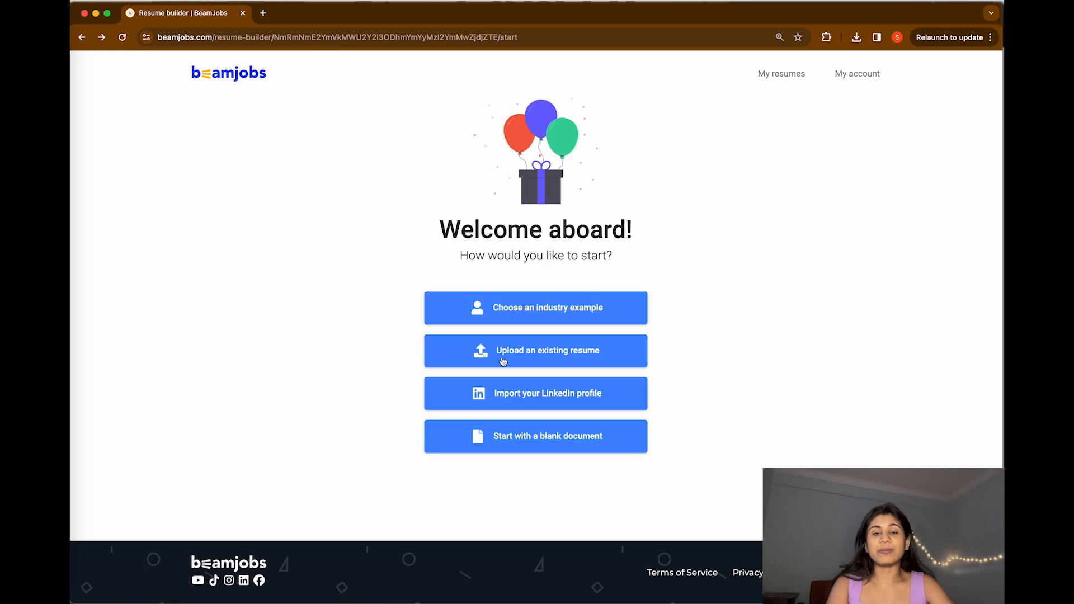
{"action": "mouse_move", "coordinate": [565, 366]}
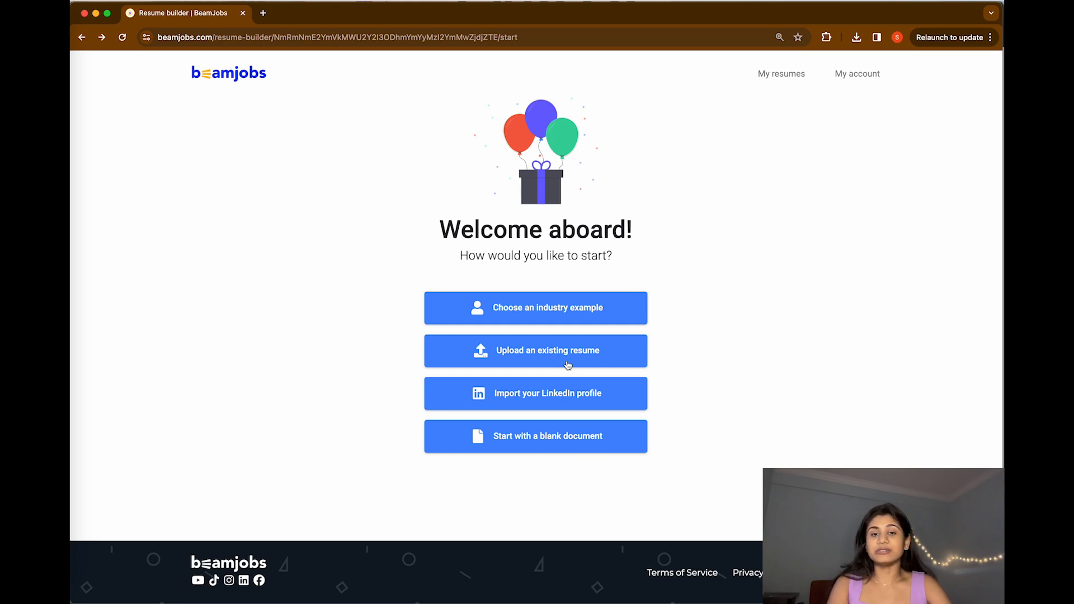
{"action": "mouse_move", "coordinate": [592, 411]}
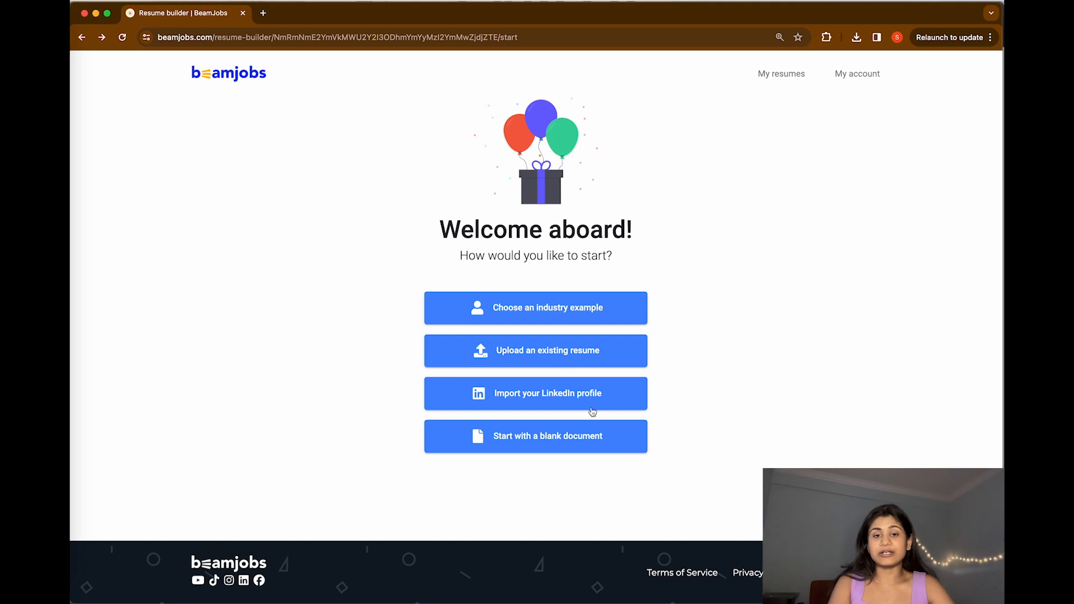
{"action": "left_click", "coordinate": [534, 435]}
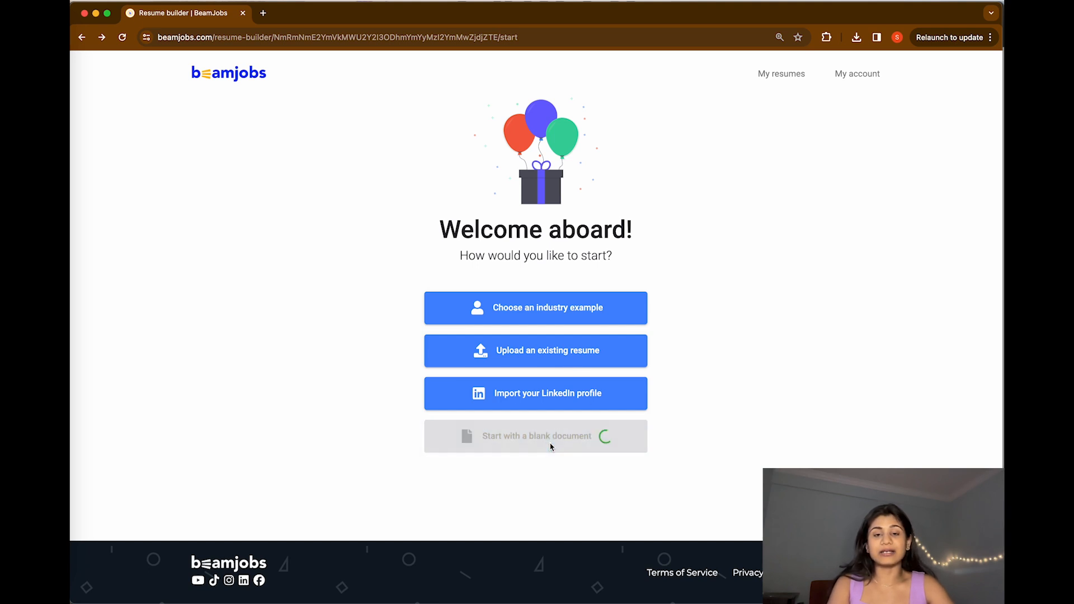
{"action": "left_click", "coordinate": [535, 436]}
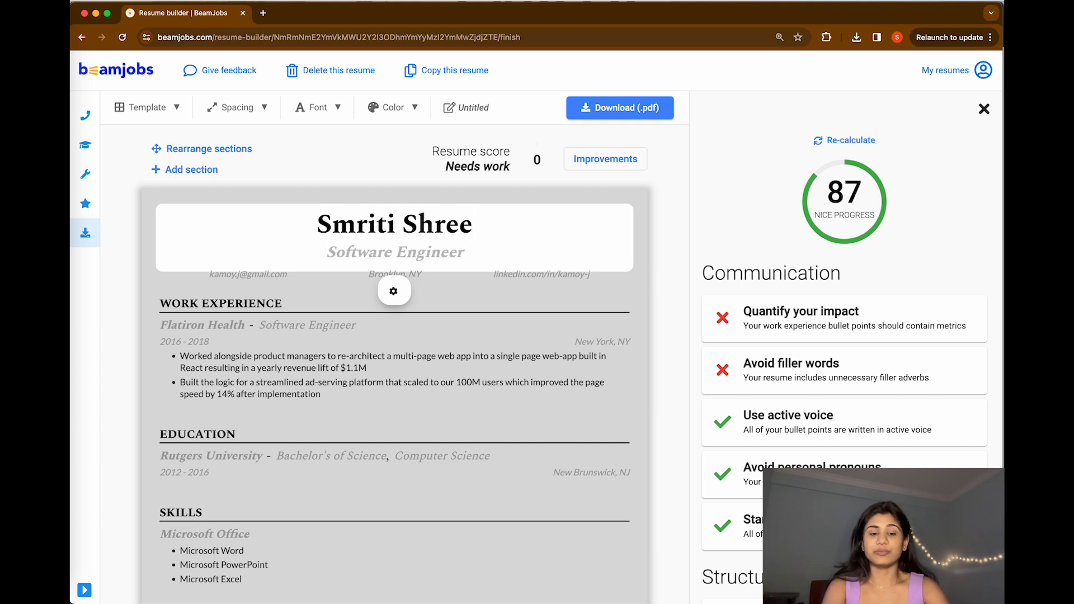
Step: Set the job title to 'Data Analyst' and browse, then dismiss, sample responsibilities
{"action": "type", "text": "Data Analyt"}
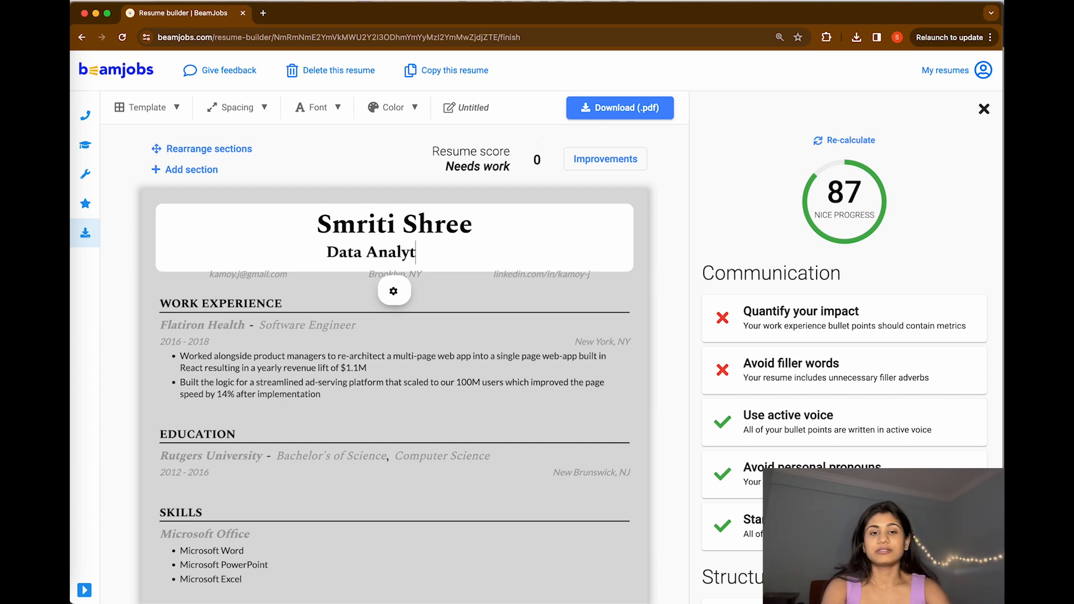
{"action": "type", "text": "s"}
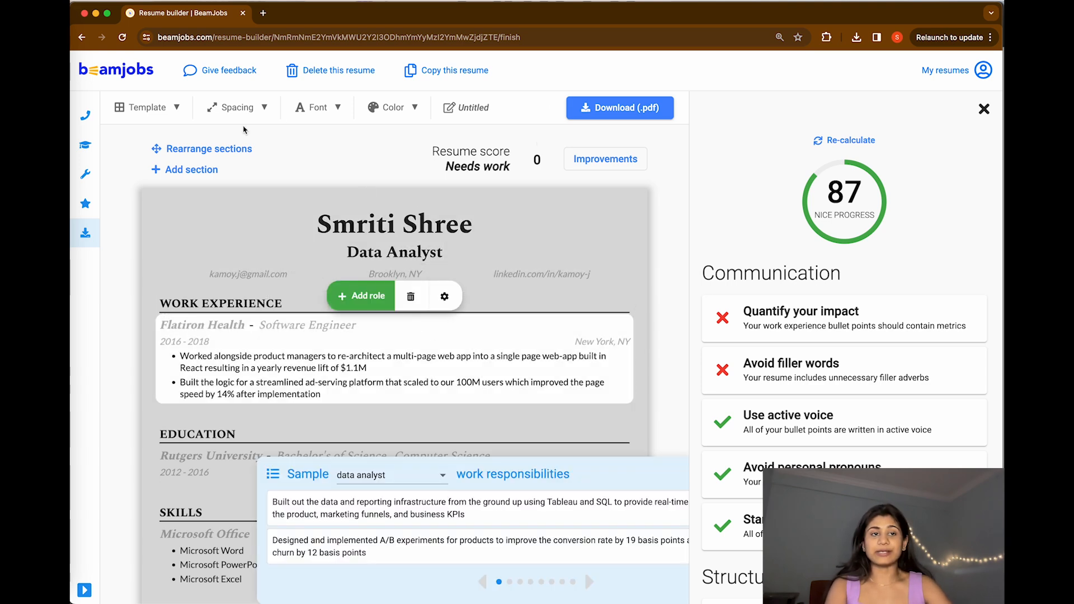
{"action": "left_click", "coordinate": [192, 169]}
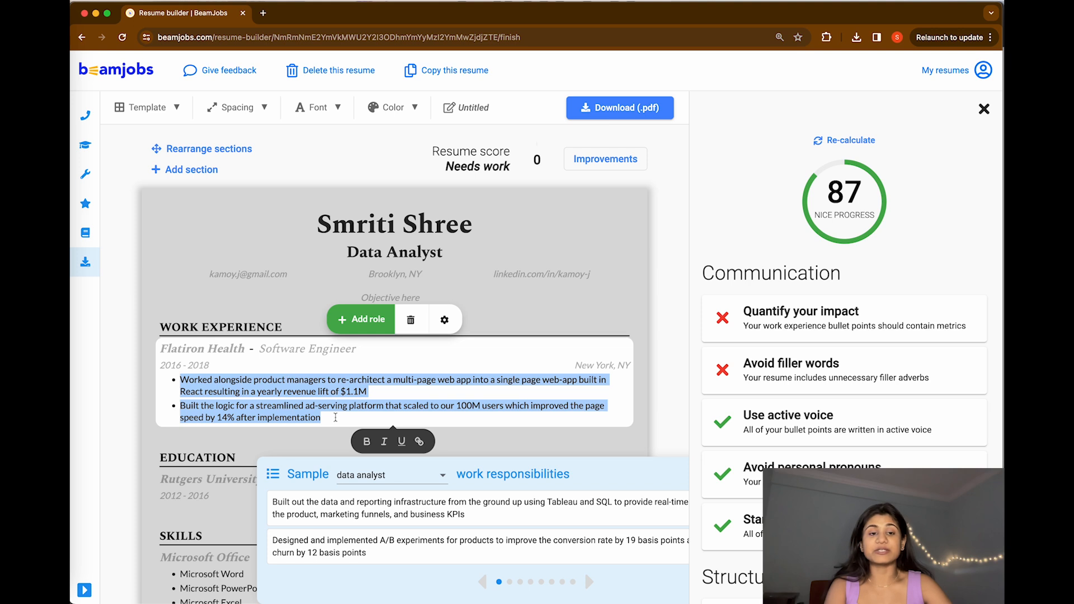
{"action": "scroll", "scroll_direction": "down", "scroll_amount": 3}
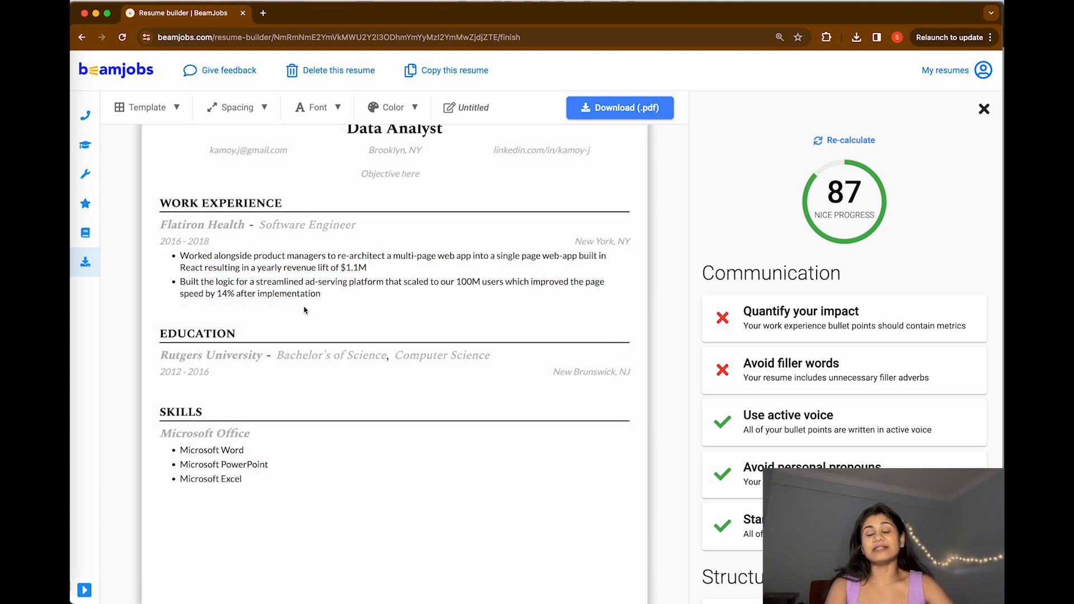
{"action": "left_click", "coordinate": [332, 333]}
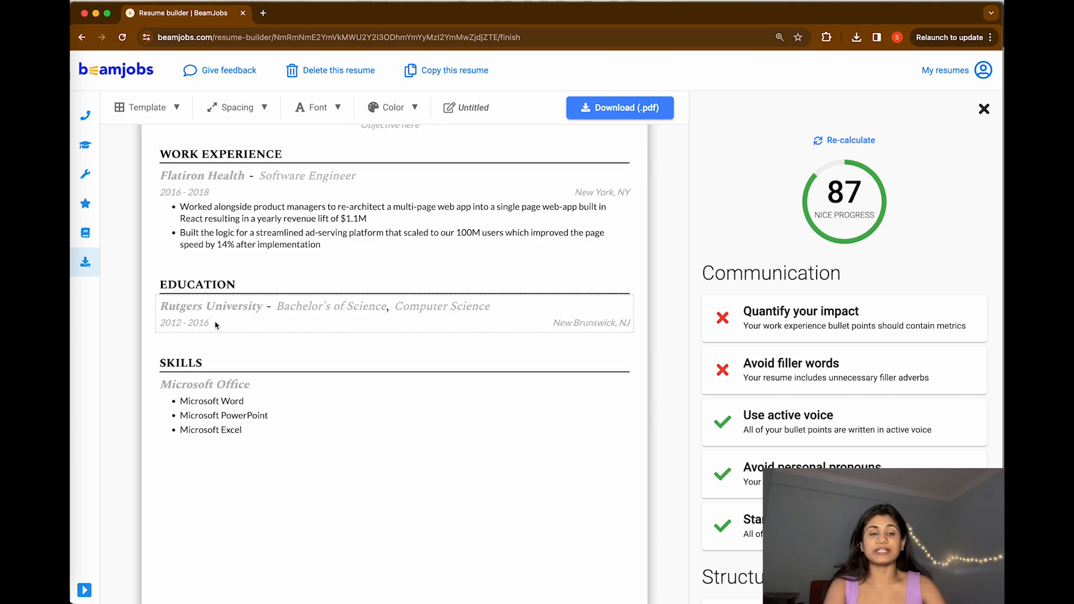
{"action": "mouse_move", "coordinate": [242, 341]}
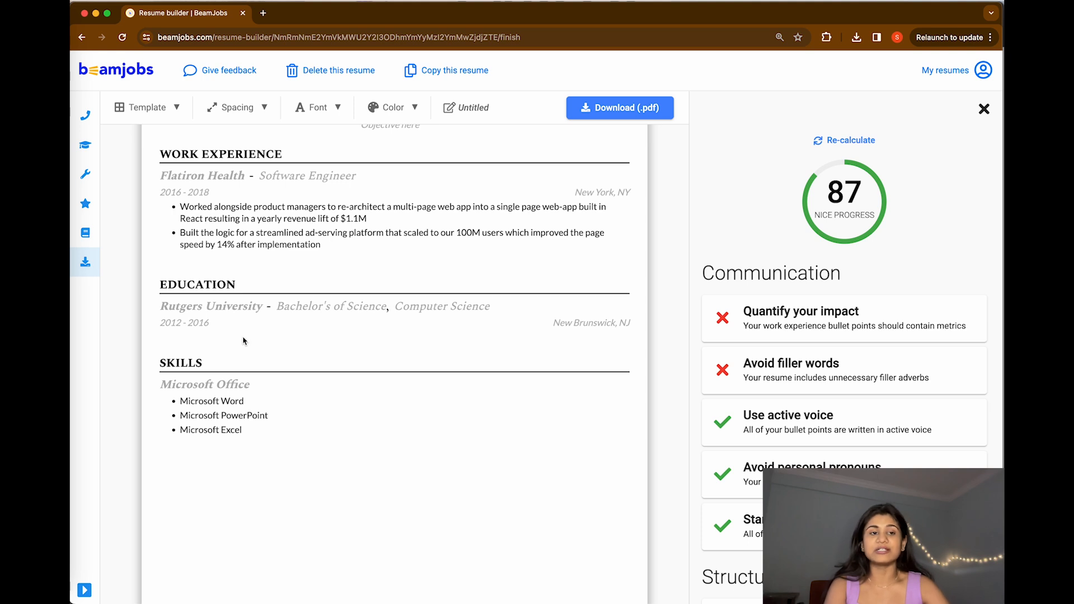
Step: Scroll through the resume and begin another new resume at the welcome screen
{"action": "scroll", "scroll_direction": "down", "scroll_amount": 3}
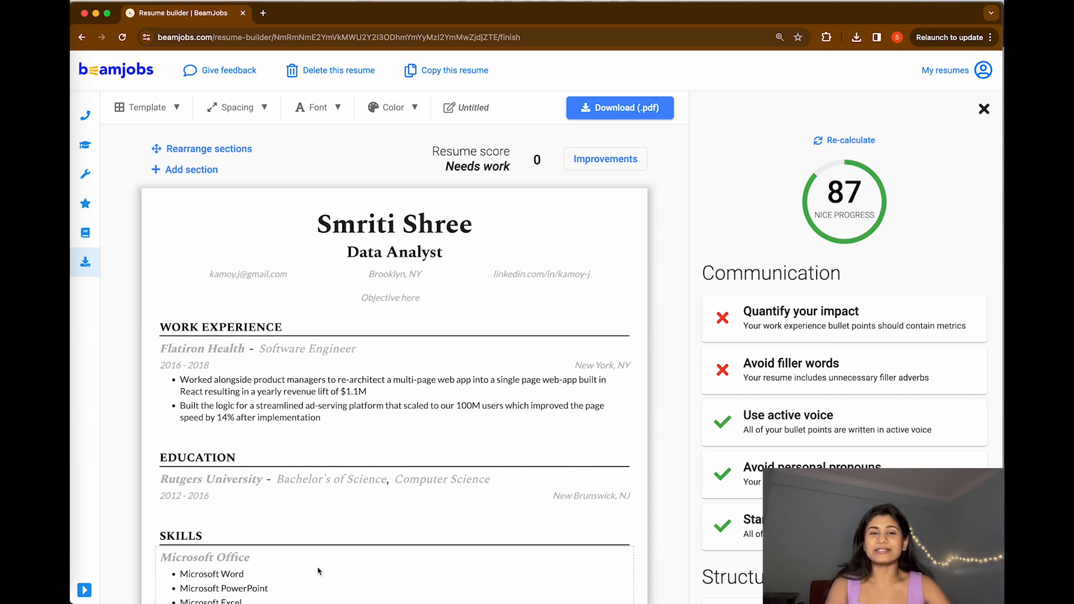
{"action": "scroll", "scroll_direction": "down", "scroll_amount": 3}
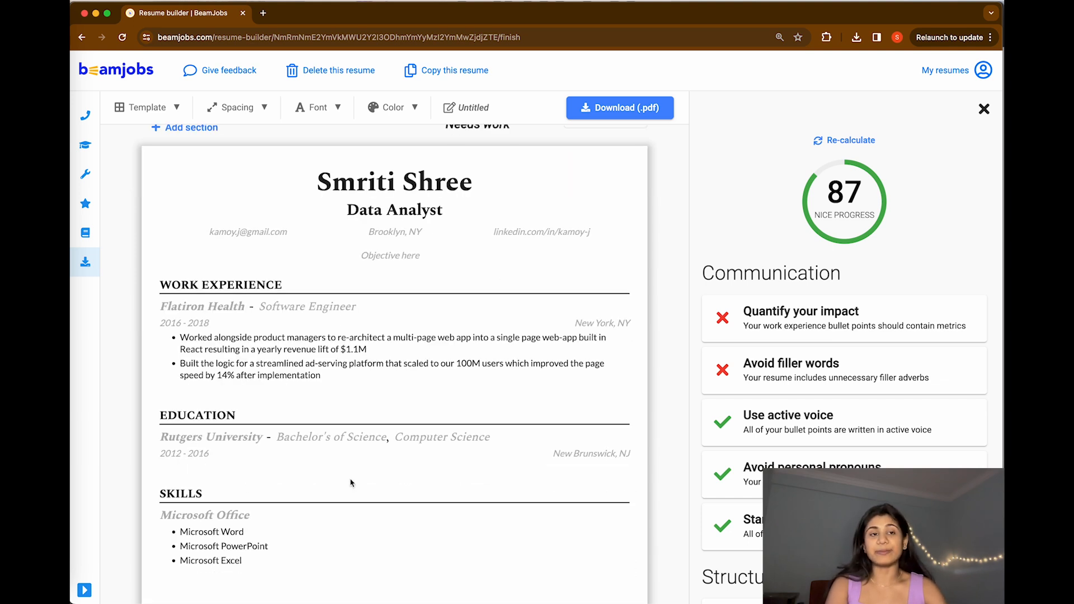
{"action": "mouse_move", "coordinate": [433, 470]}
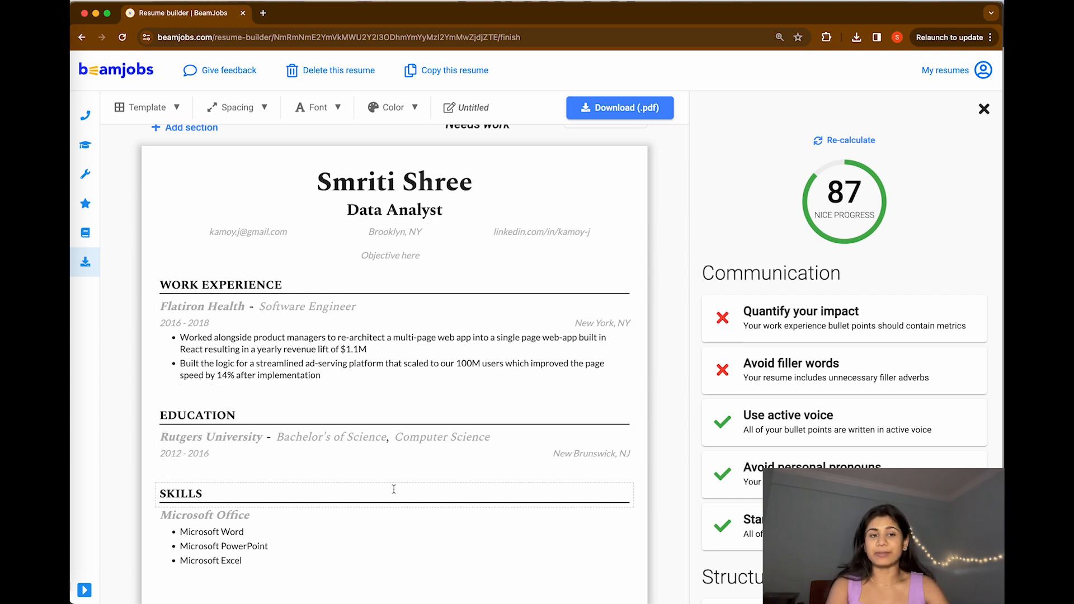
{"action": "scroll", "scroll_direction": "down", "scroll_amount": 3}
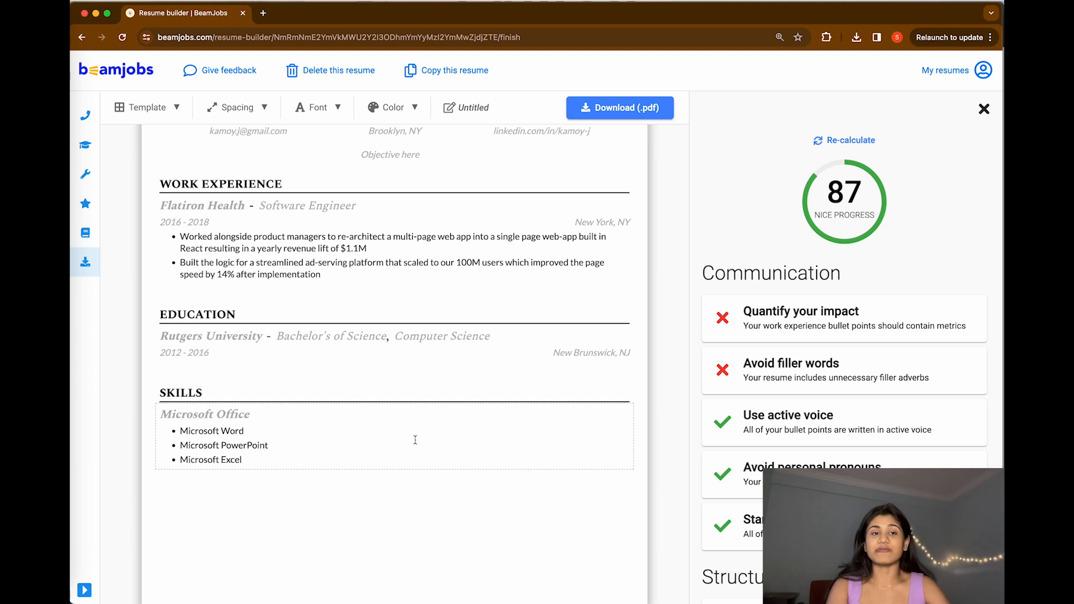
{"action": "scroll", "scroll_direction": "down", "scroll_amount": 3}
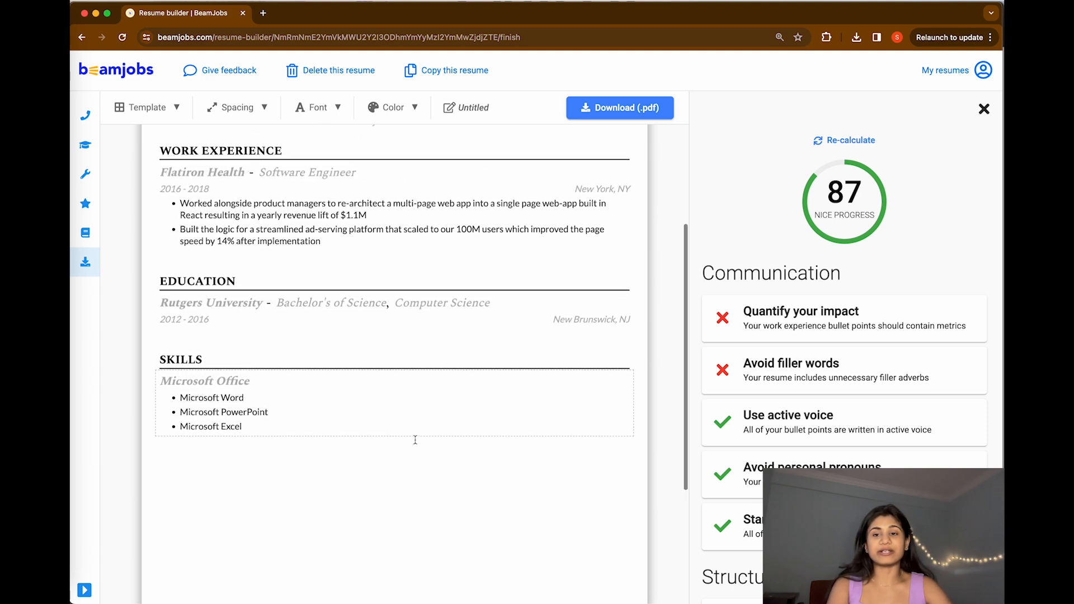
{"action": "scroll", "scroll_direction": "up", "scroll_amount": 3}
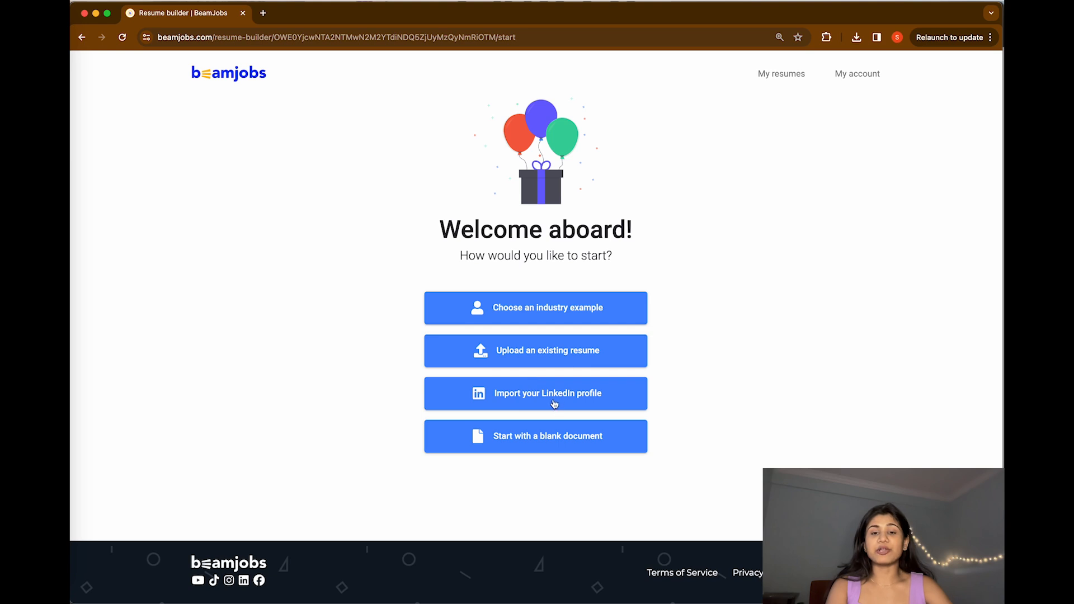
Step: Import a LinkedIn profile to generate a filled Data Analyst resume scoring 70
{"action": "left_click", "coordinate": [535, 393]}
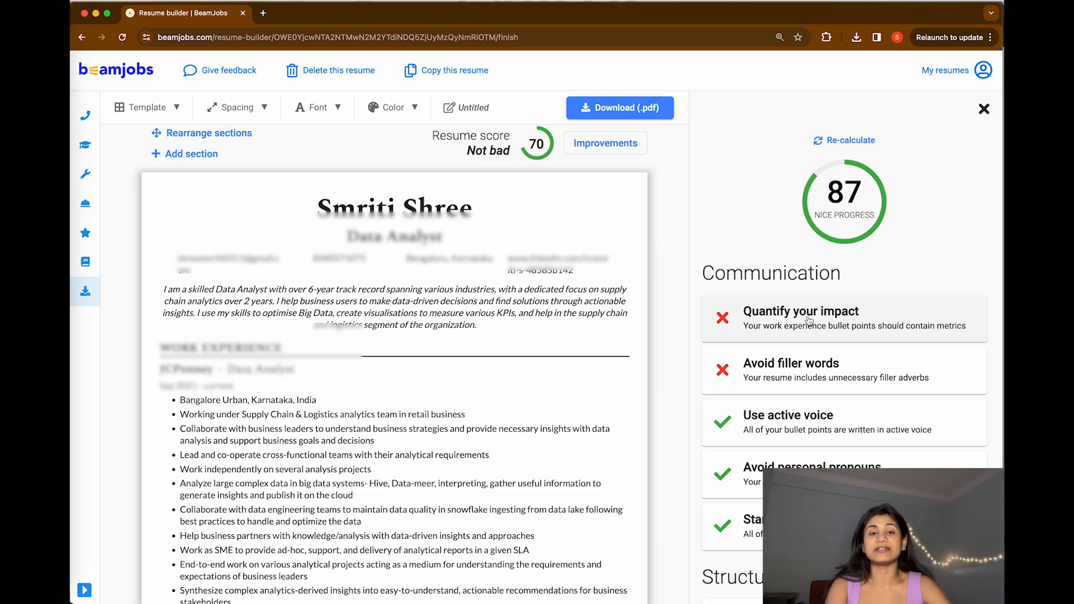
Step: Read the 'Quantify your impact' feedback, then return to the score checks and scroll to Structure
{"action": "left_click", "coordinate": [801, 318]}
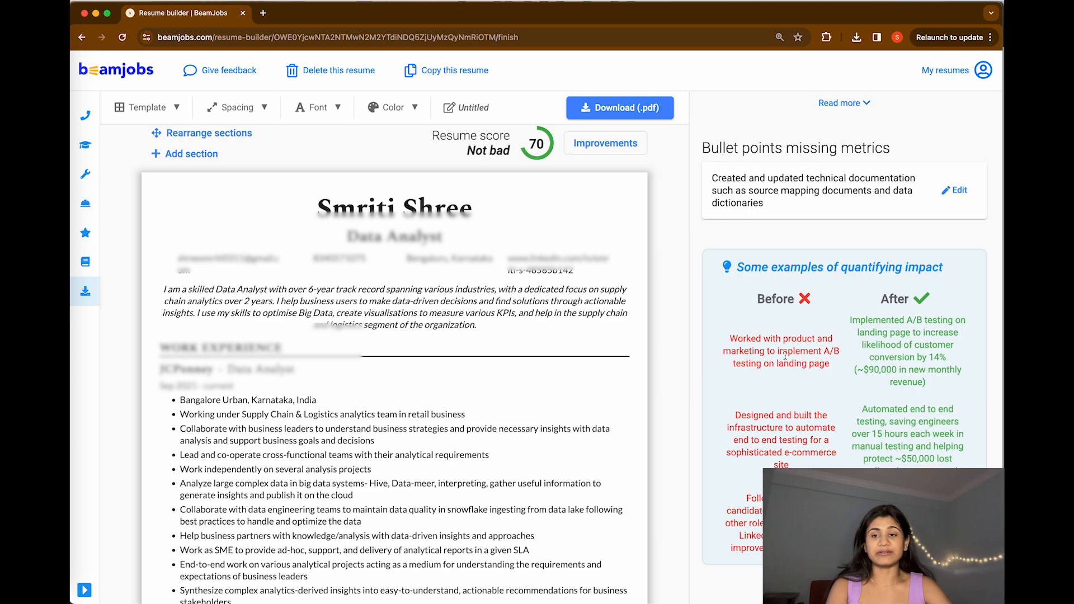
{"action": "left_click", "coordinate": [604, 144]}
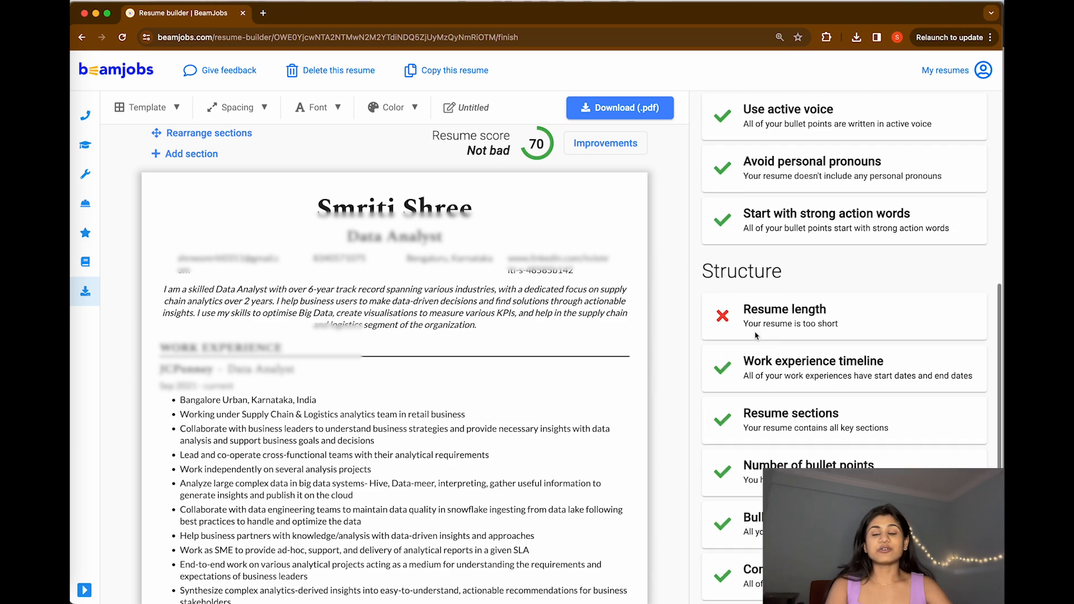
{"action": "scroll", "scroll_direction": "down", "scroll_amount": 3}
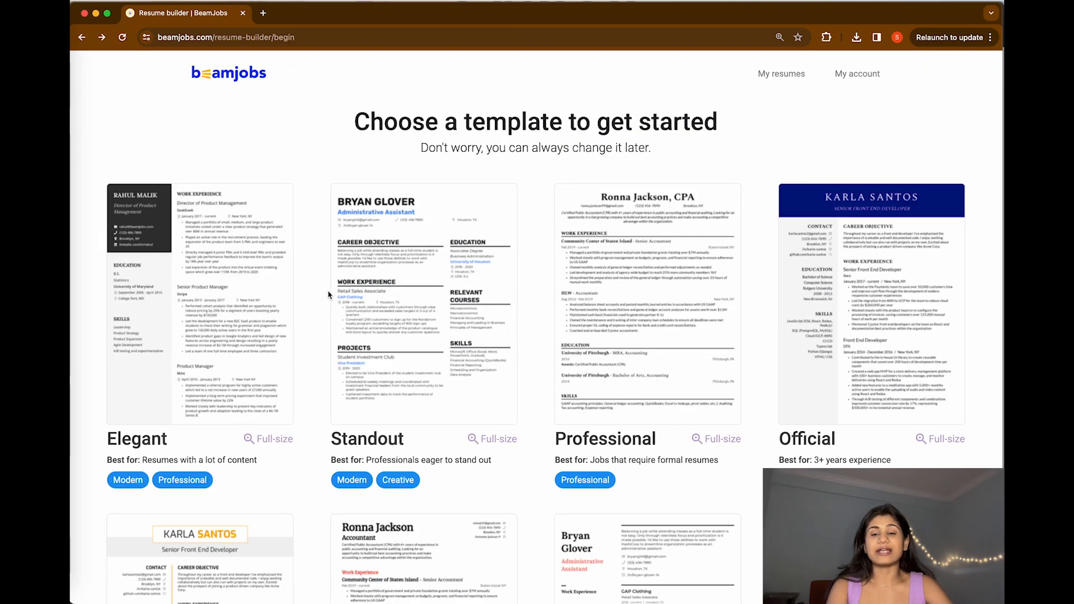
{"action": "scroll", "scroll_direction": "down", "scroll_amount": 3}
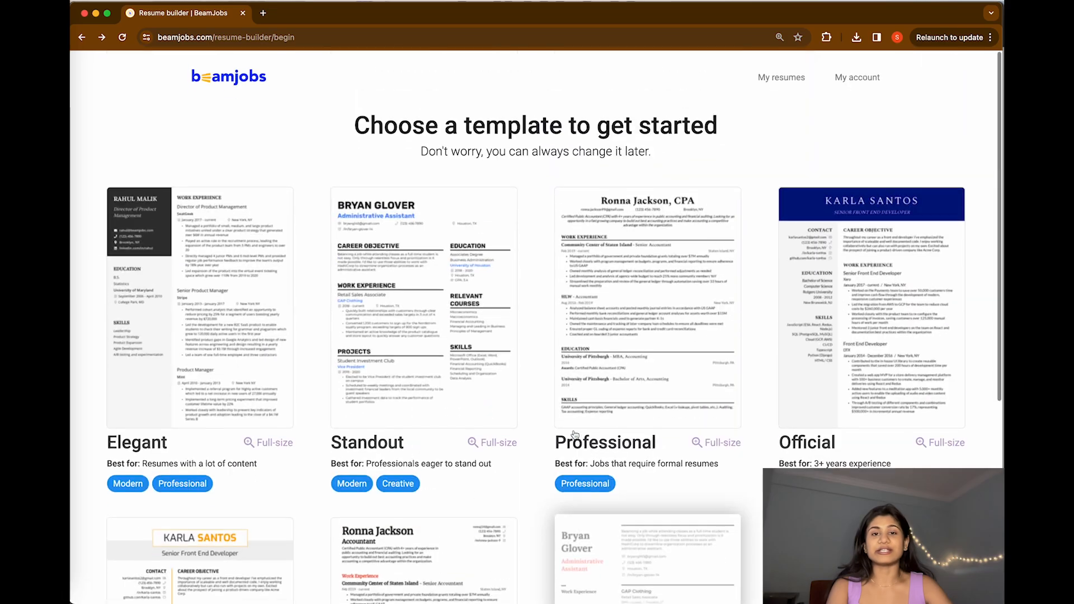